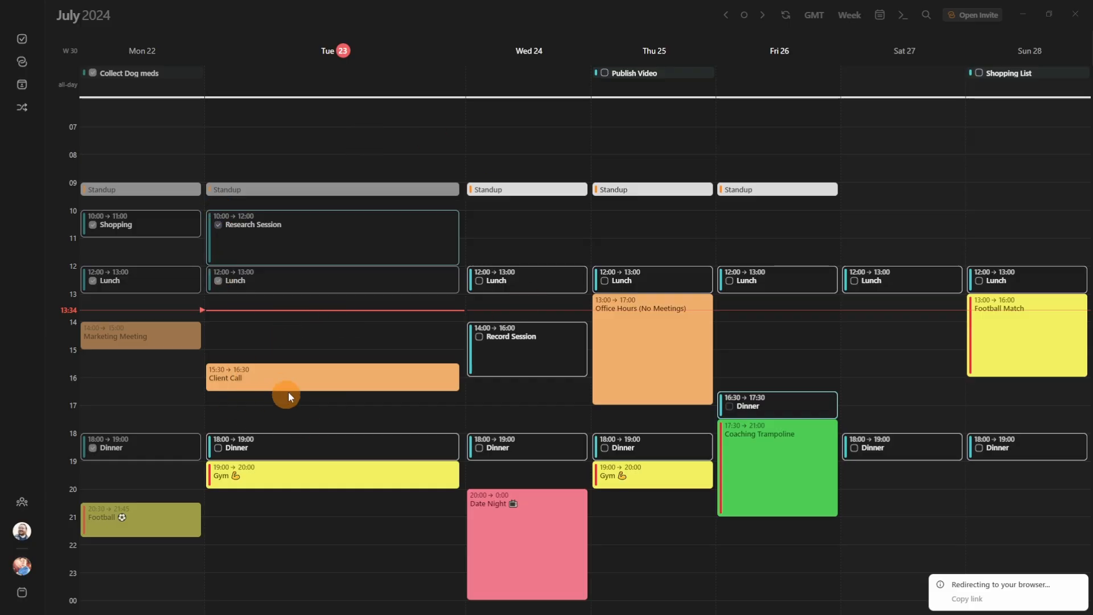
{"action": "mouse_move", "coordinate": [288, 391]}
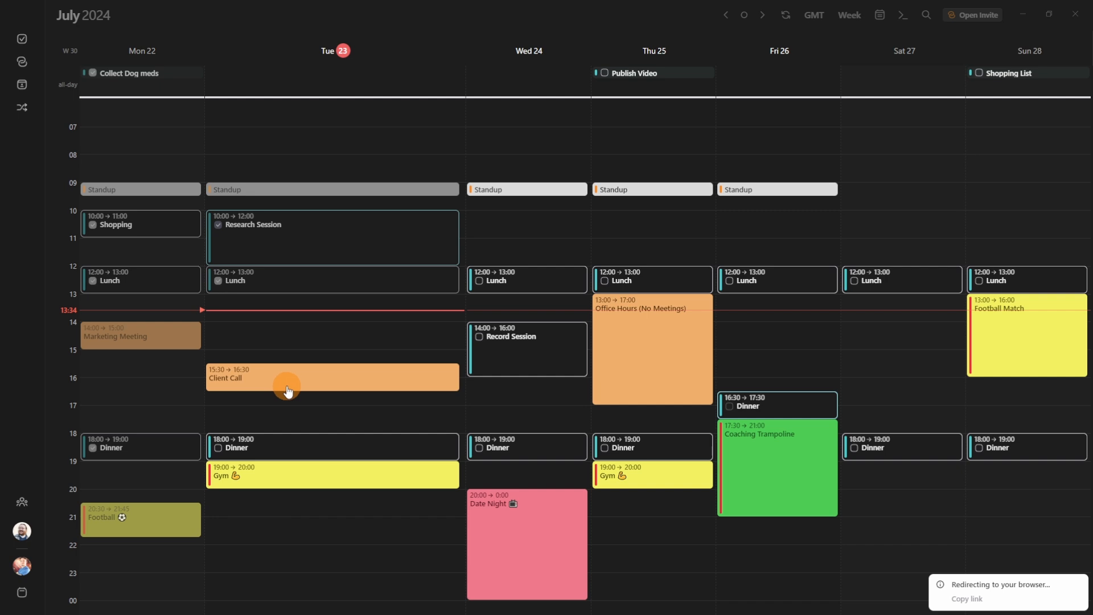
{"action": "mouse_move", "coordinate": [273, 362]}
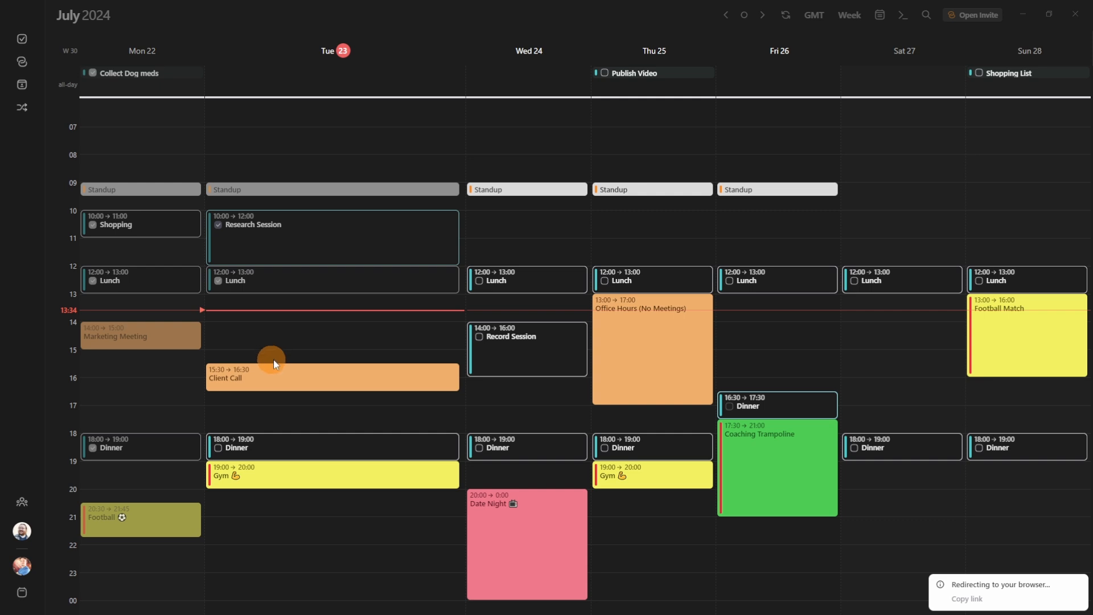
{"action": "mouse_move", "coordinate": [269, 358]}
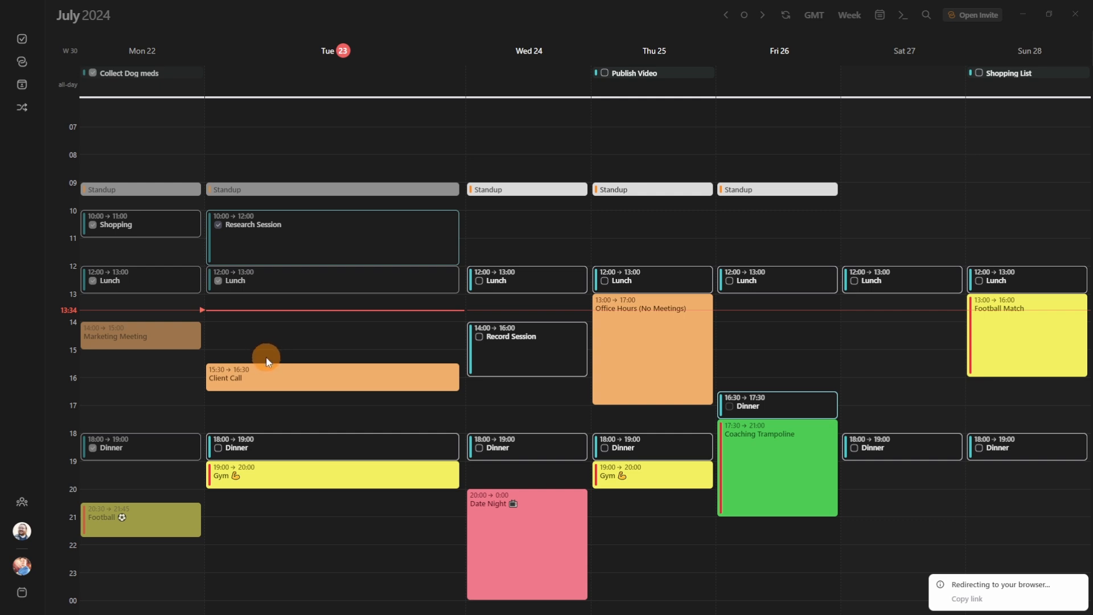
{"action": "mouse_move", "coordinate": [340, 362]}
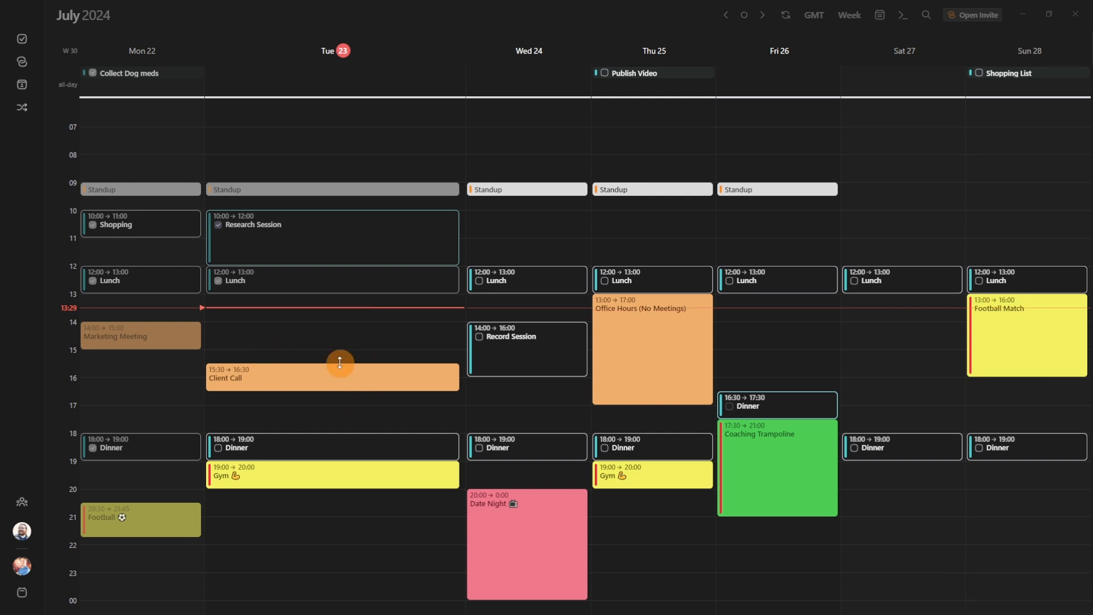
{"action": "mouse_move", "coordinate": [22, 109]}
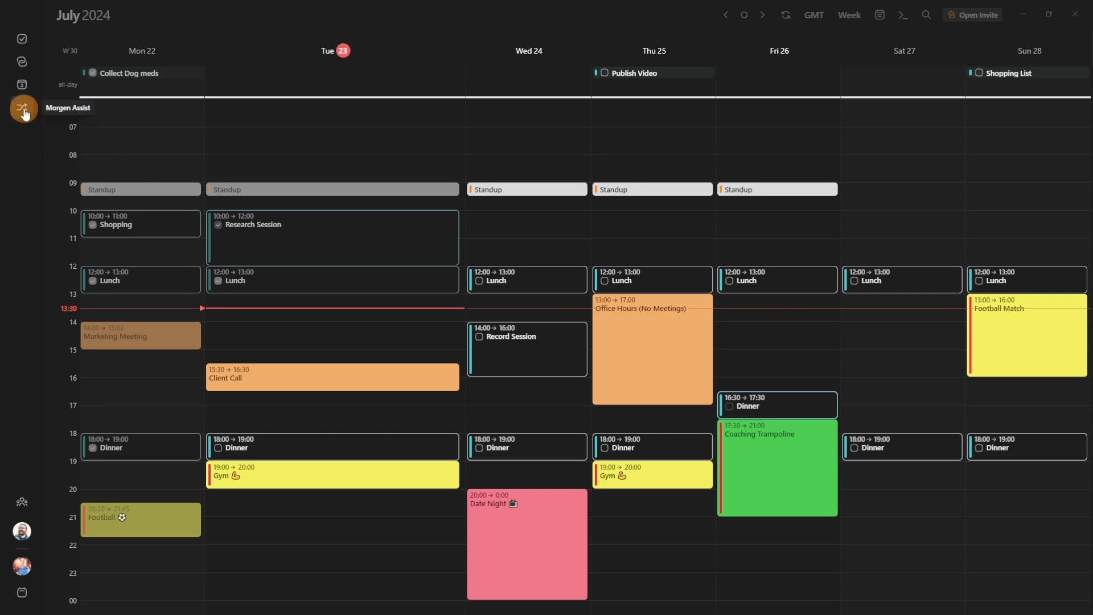
Step: Go to the Morgen Platform workflow gallery and scroll to the Buffer Time card
{"action": "left_click", "coordinate": [21, 110]}
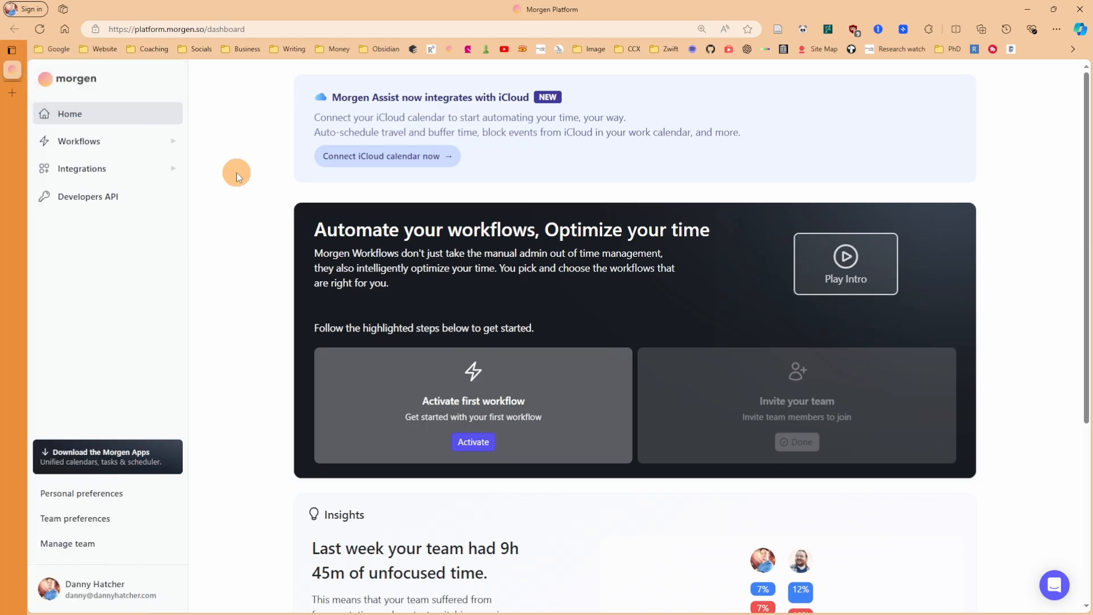
{"action": "mouse_move", "coordinate": [96, 141]}
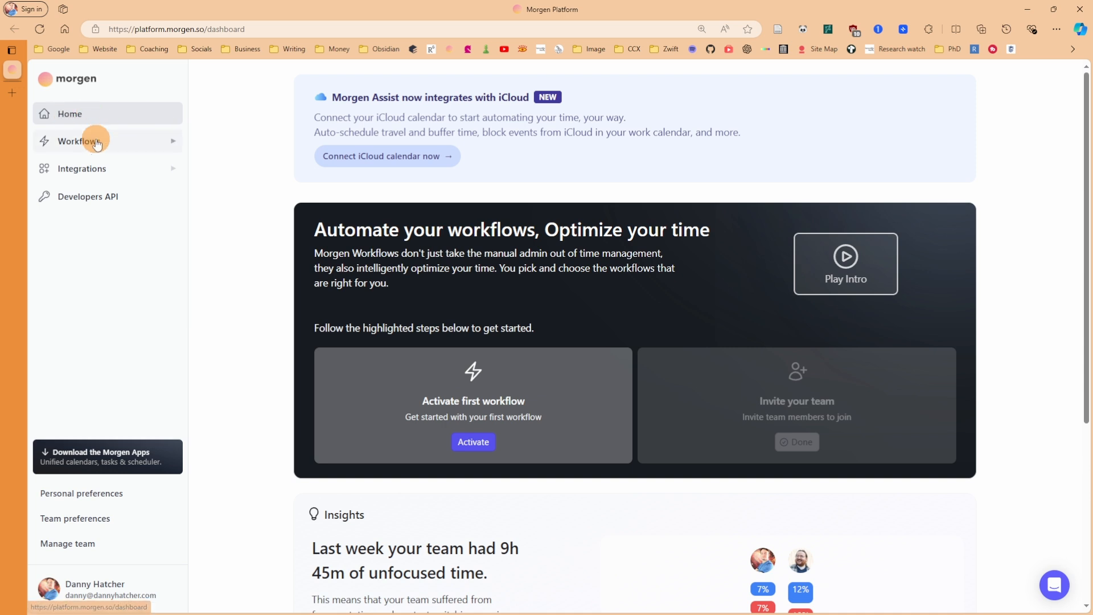
{"action": "left_click", "coordinate": [78, 141]}
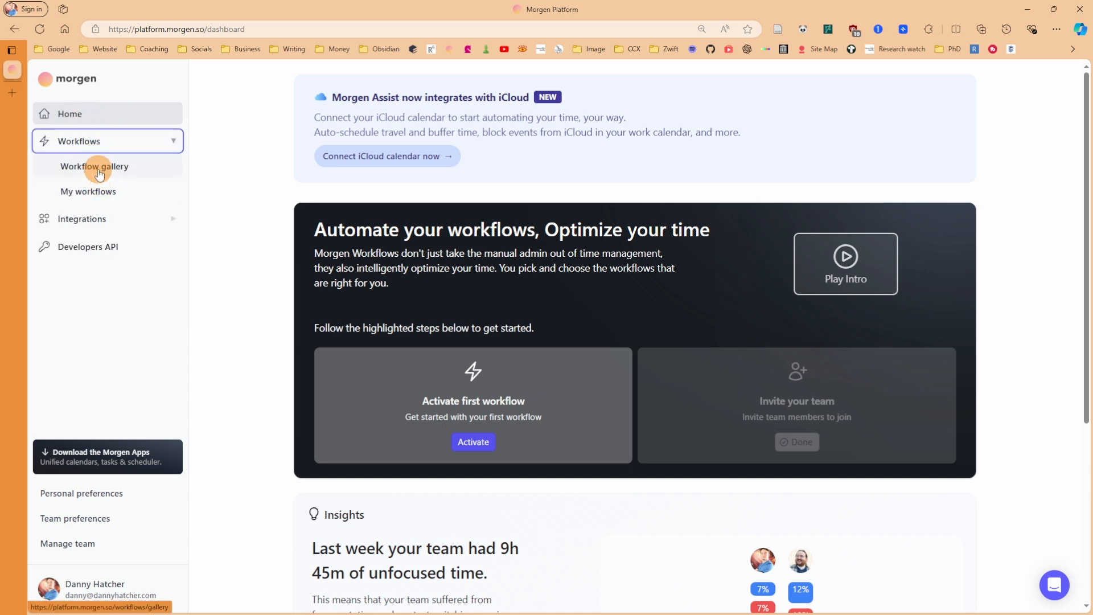
{"action": "left_click", "coordinate": [94, 166]}
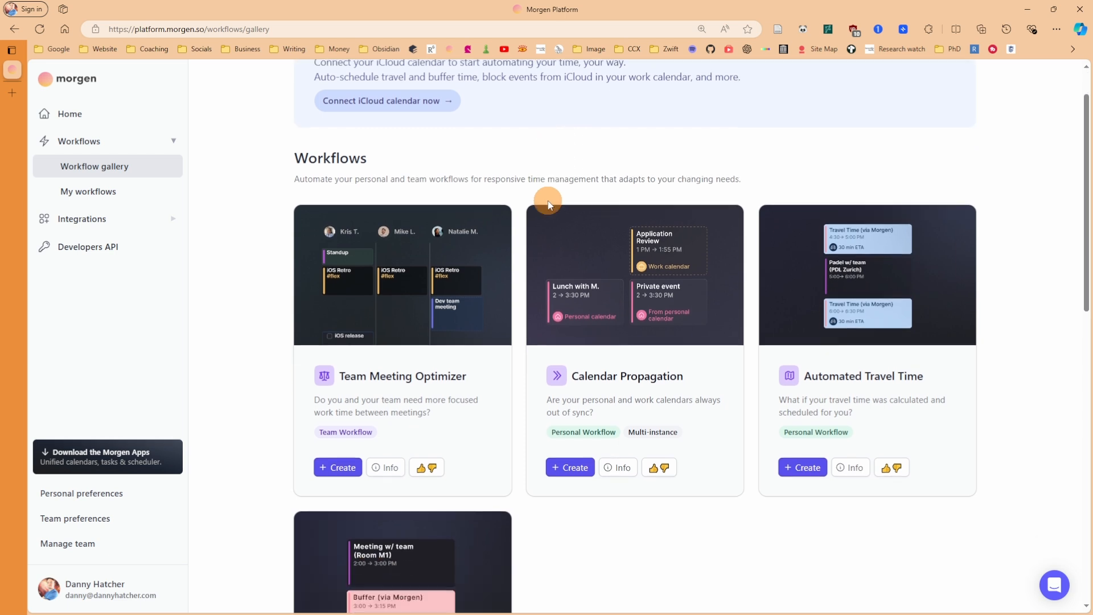
{"action": "scroll", "scroll_direction": "down", "scroll_amount": 3}
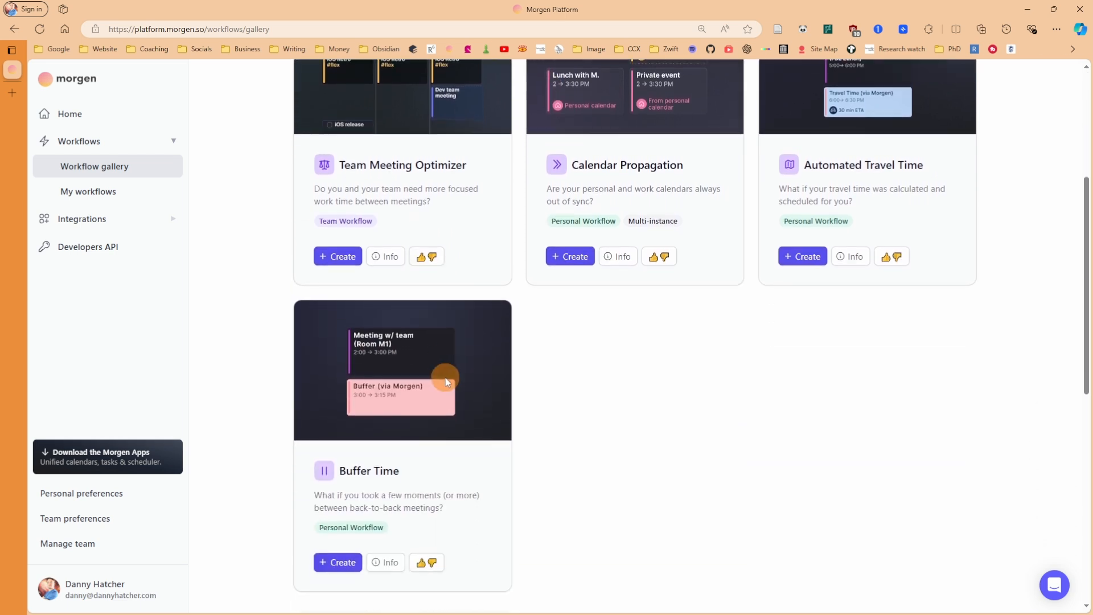
{"action": "scroll", "scroll_direction": "down", "scroll_amount": 3}
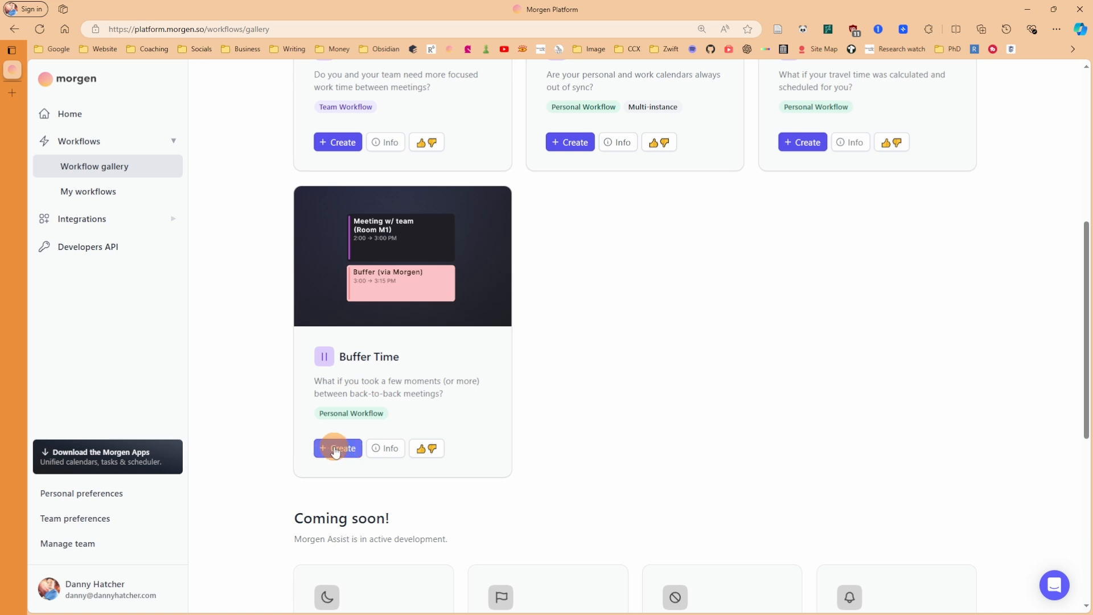
Step: Start a new Buffer Time workflow named 'Meeting Prep'
{"action": "left_click", "coordinate": [337, 449]}
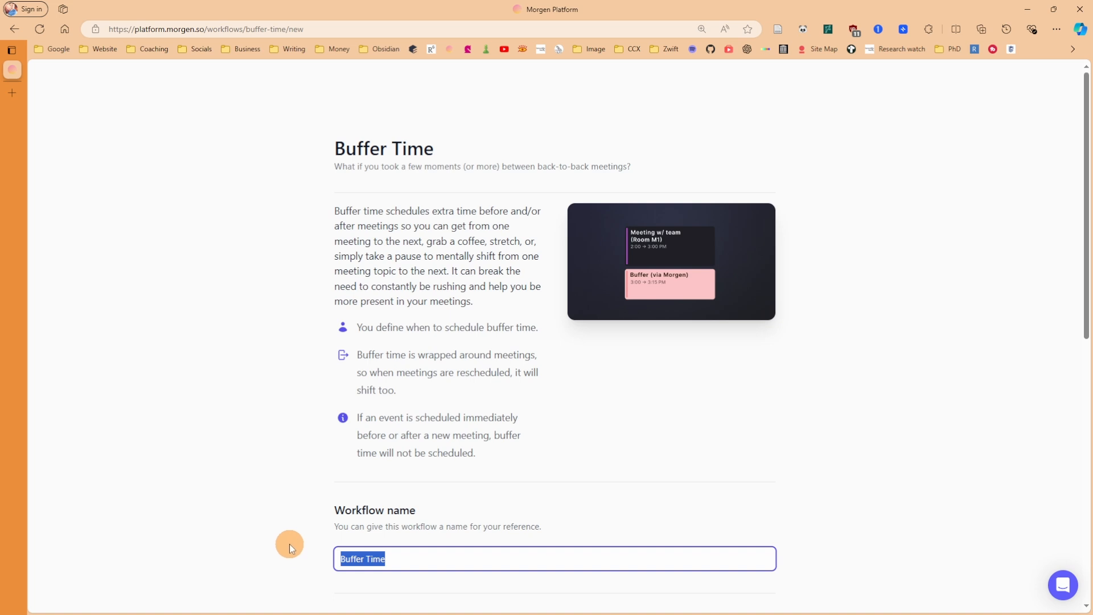
{"action": "type", "text": "Meeting Prep"}
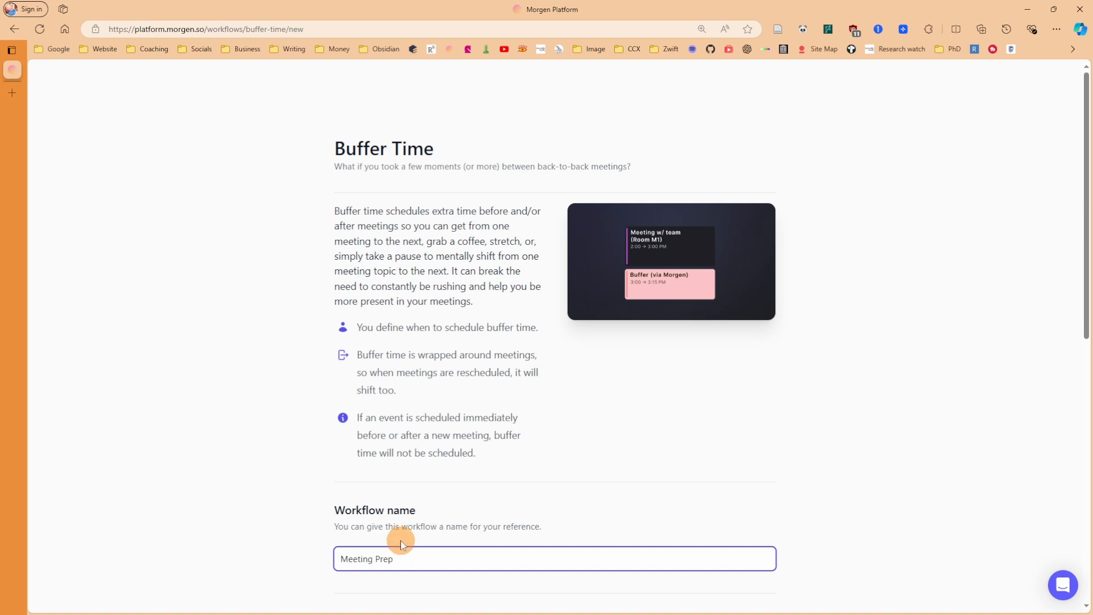
{"action": "mouse_move", "coordinate": [527, 509]}
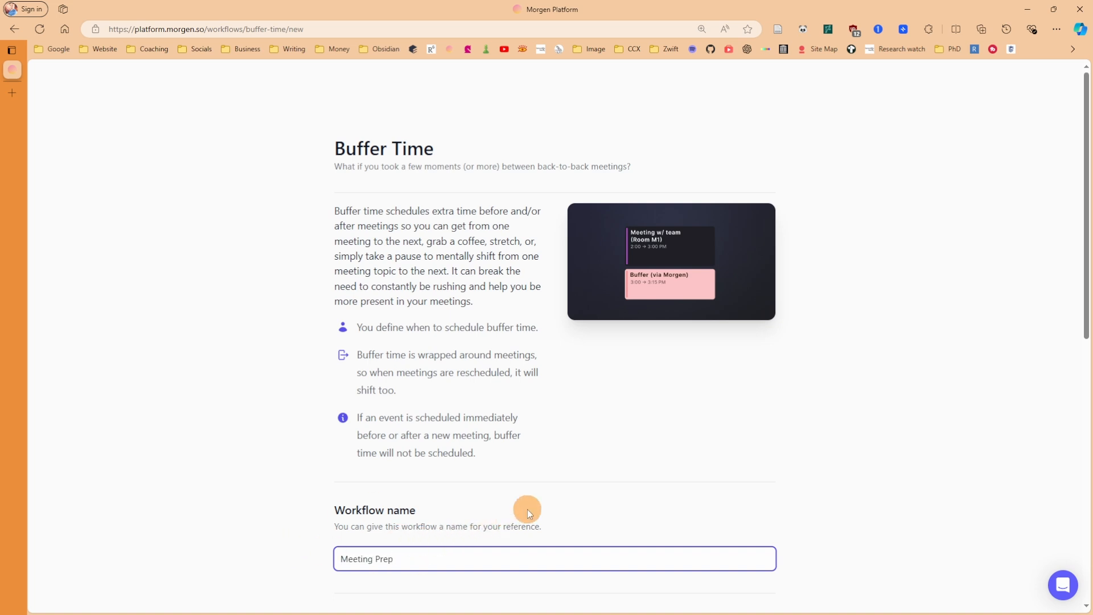
{"action": "scroll", "scroll_direction": "down", "scroll_amount": 3}
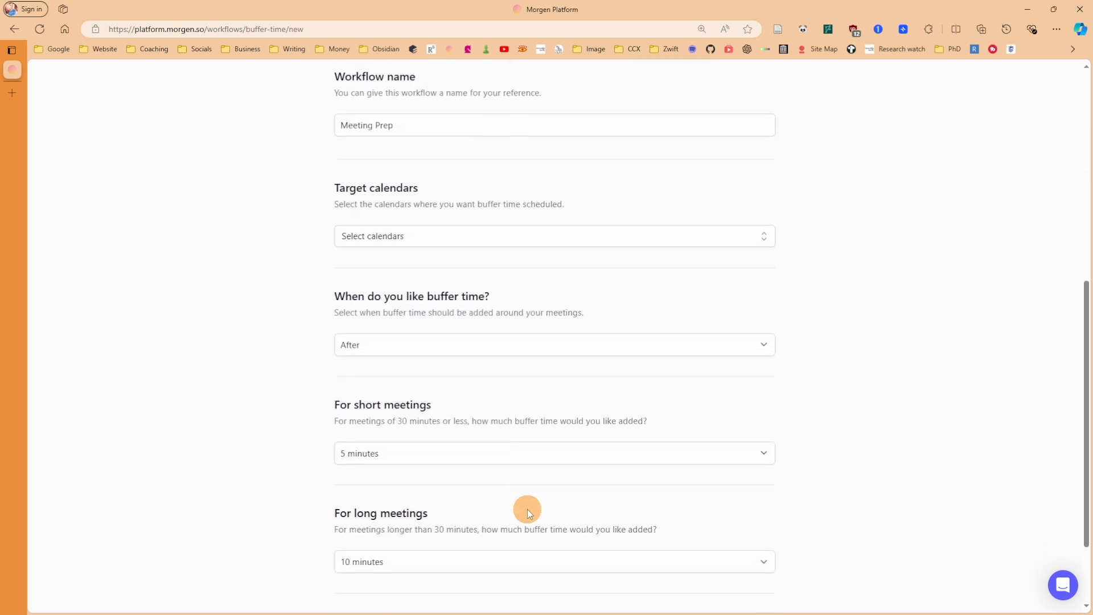
{"action": "scroll", "scroll_direction": "down", "scroll_amount": 3}
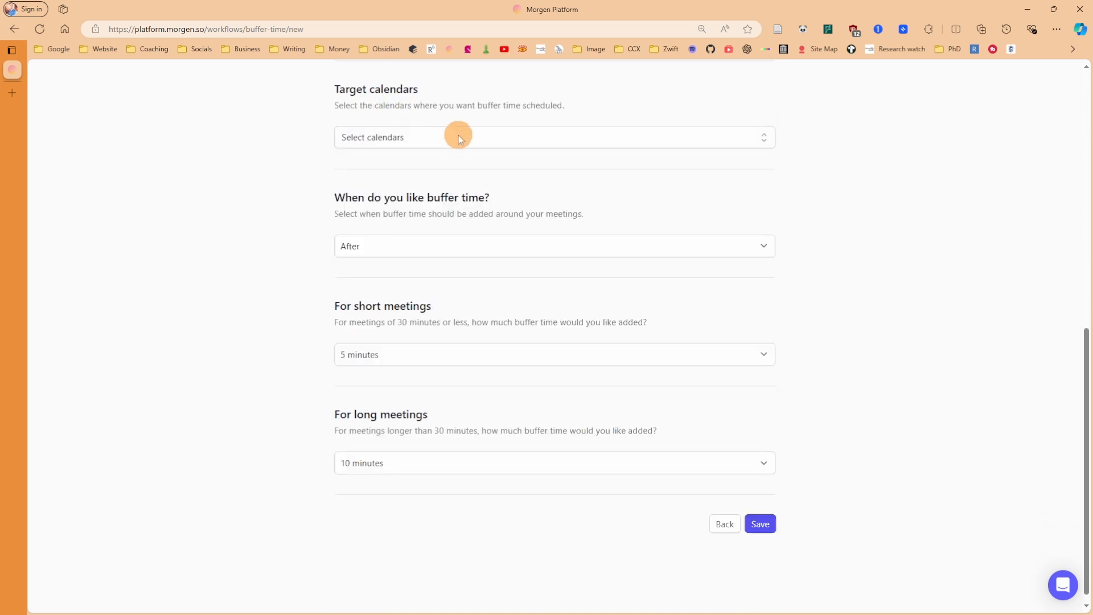
Step: Choose the target calendars, including Personal, leaving two calendars selected
{"action": "left_click", "coordinate": [460, 138]}
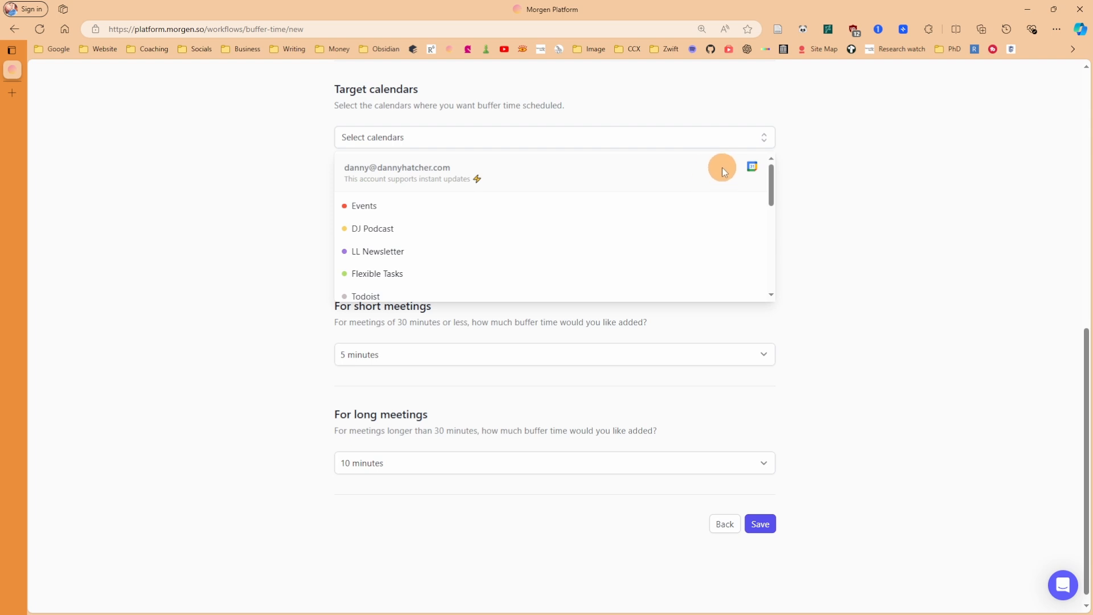
{"action": "mouse_move", "coordinate": [708, 173]}
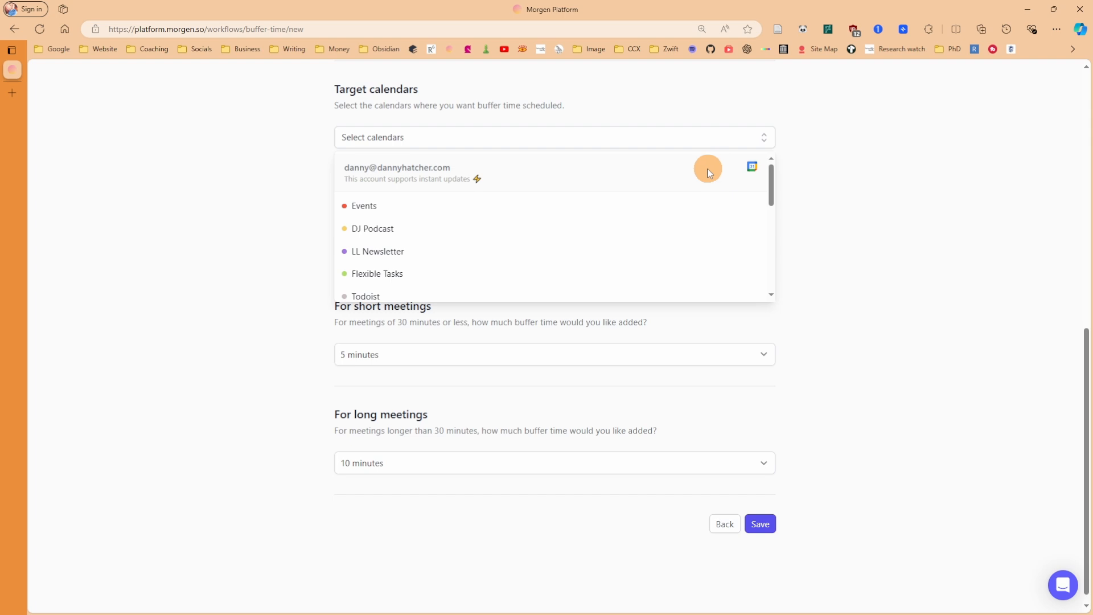
{"action": "mouse_move", "coordinate": [654, 176]}
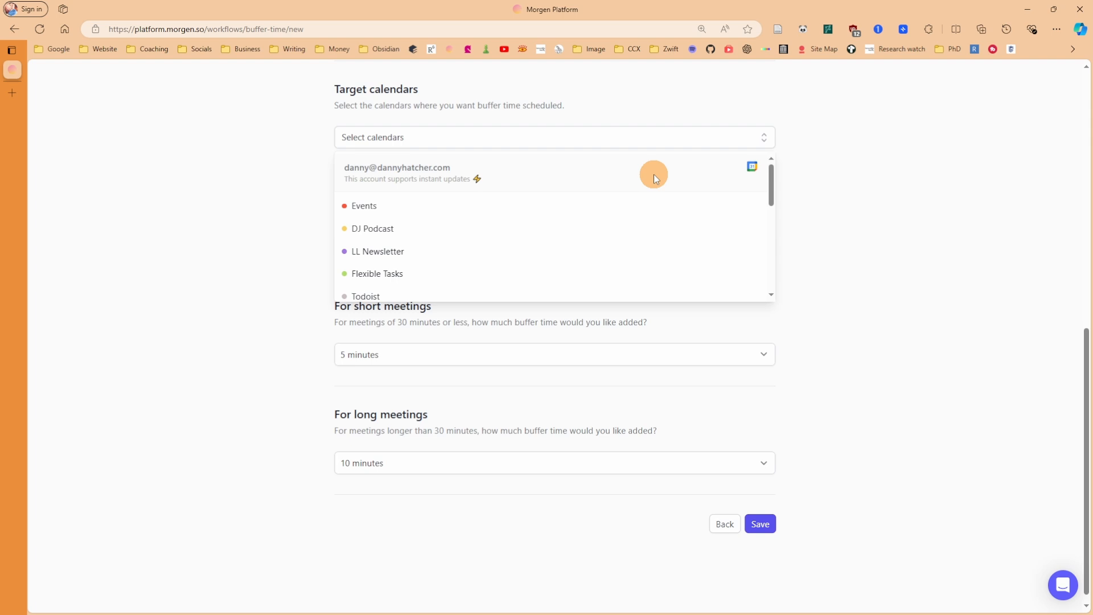
{"action": "scroll", "scroll_direction": "down", "scroll_amount": 3}
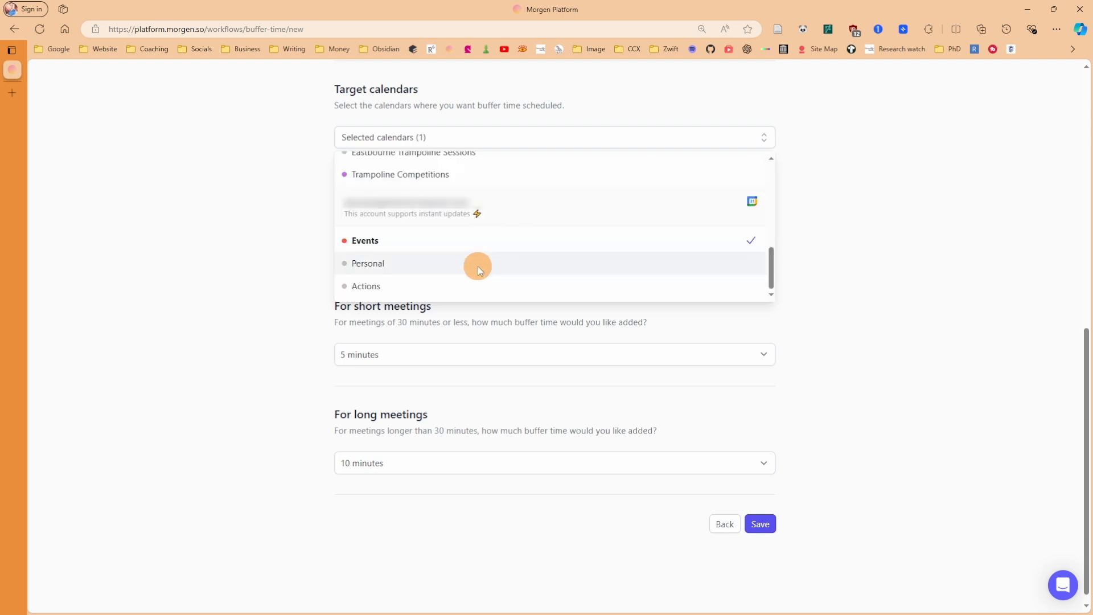
{"action": "left_click", "coordinate": [368, 262]}
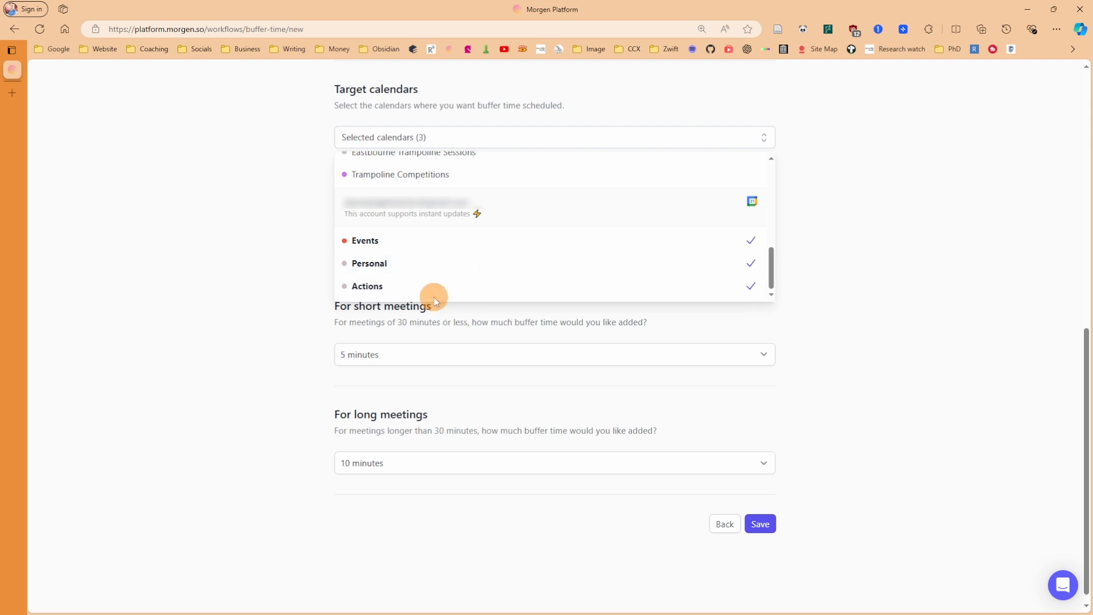
{"action": "left_click", "coordinate": [368, 286]}
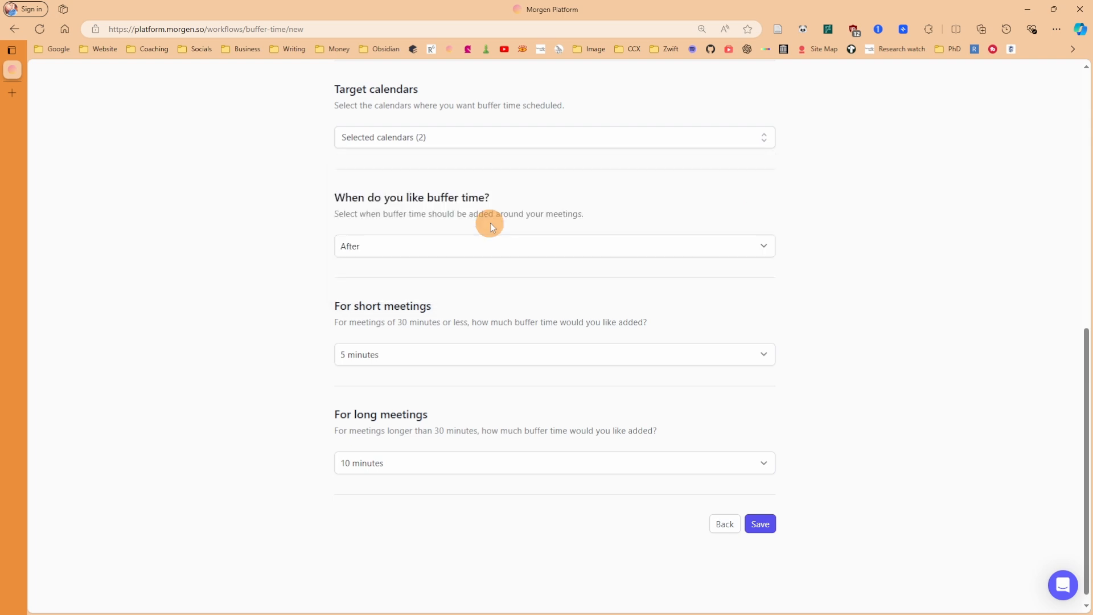
Step: Set the buffer before meetings: 15 minutes for short and 30 minutes for long meetings
{"action": "left_click", "coordinate": [553, 246]}
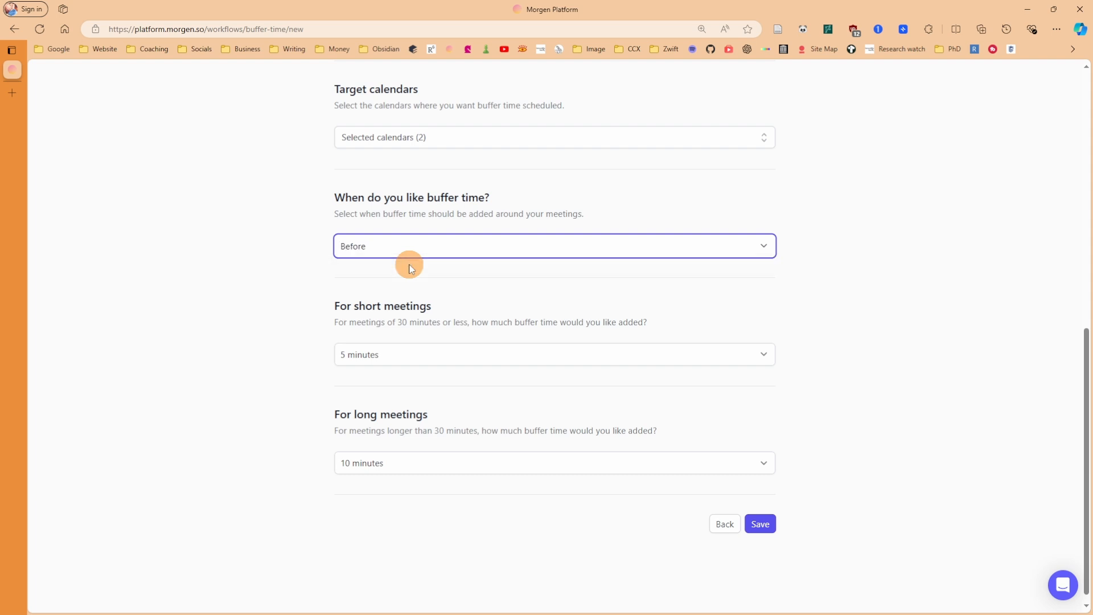
{"action": "mouse_move", "coordinate": [341, 330]}
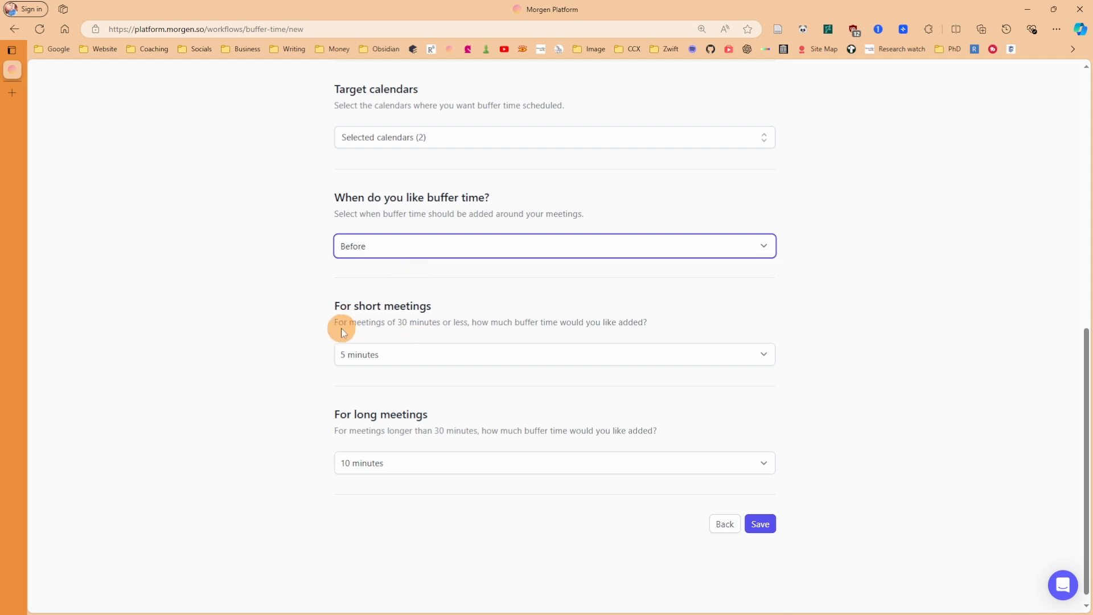
{"action": "mouse_move", "coordinate": [427, 325]}
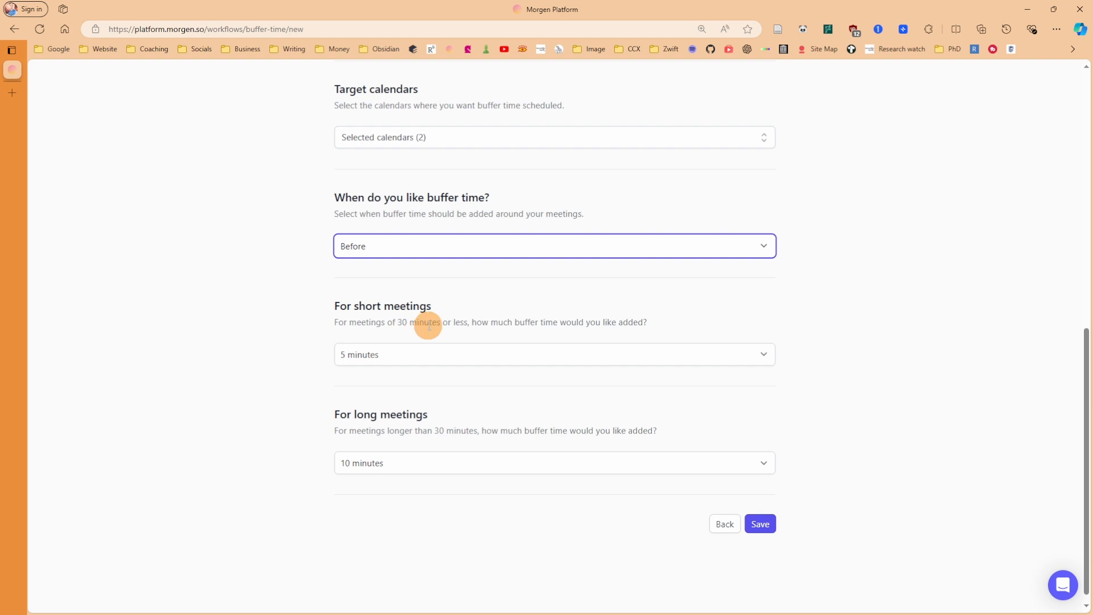
{"action": "left_click", "coordinate": [553, 354]}
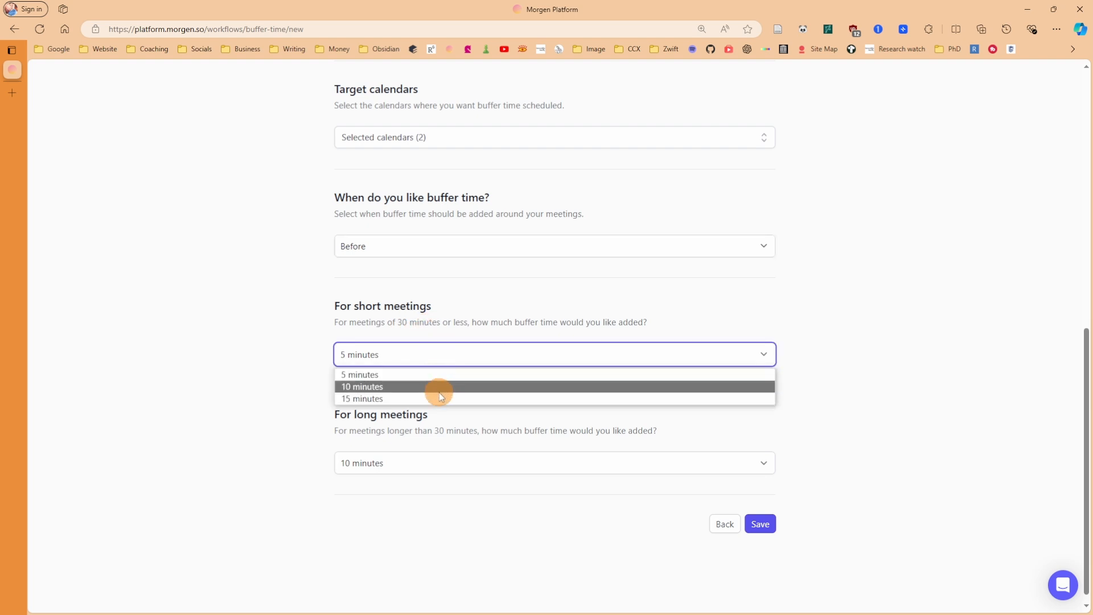
{"action": "mouse_move", "coordinate": [445, 399]}
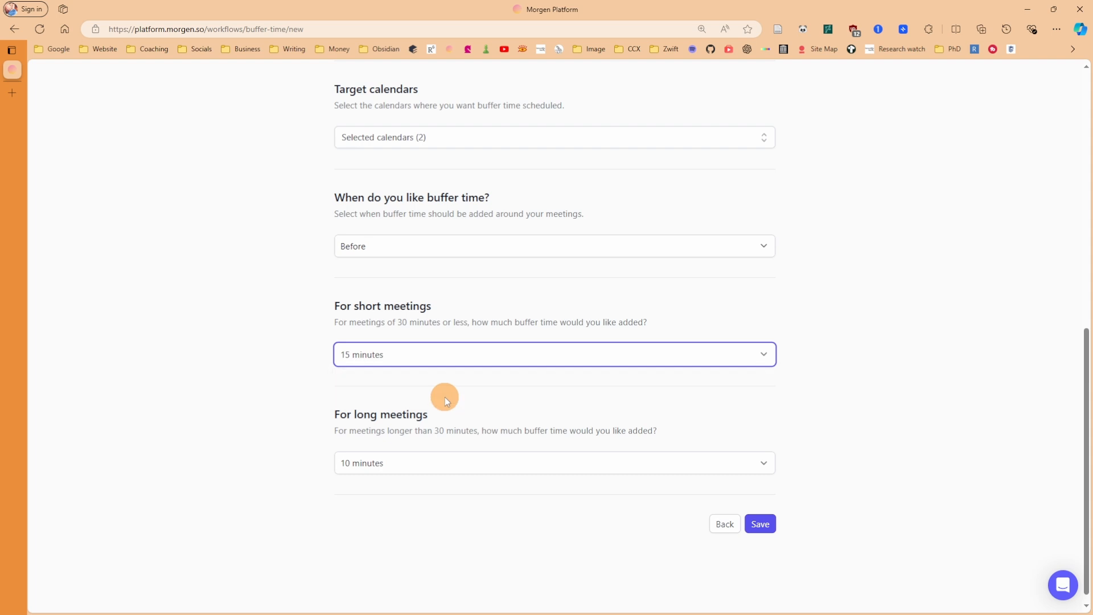
{"action": "mouse_move", "coordinate": [445, 399]}
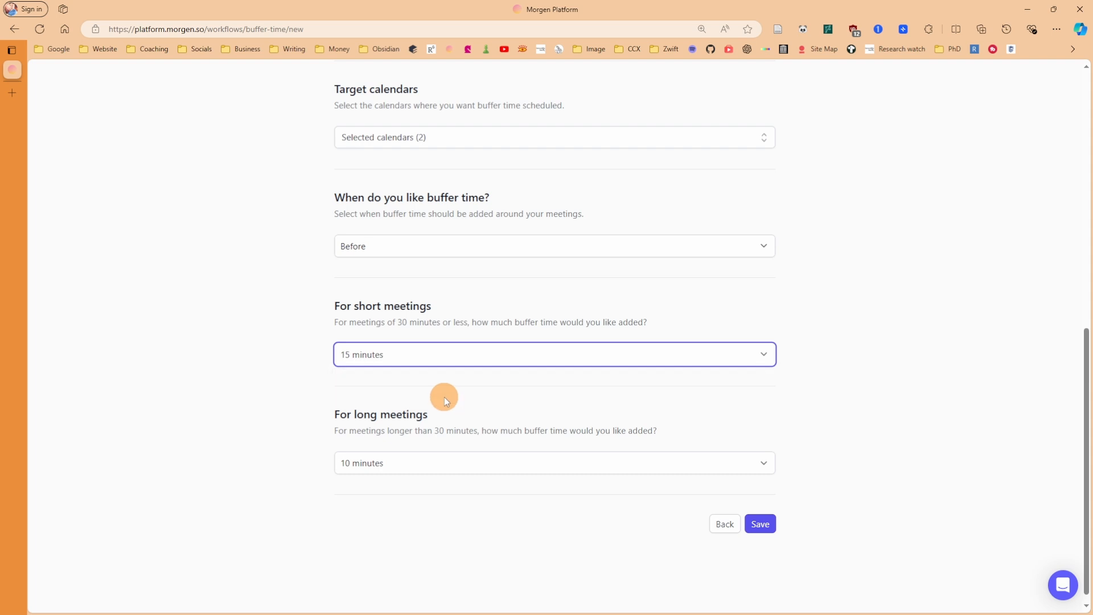
{"action": "mouse_move", "coordinate": [448, 399]}
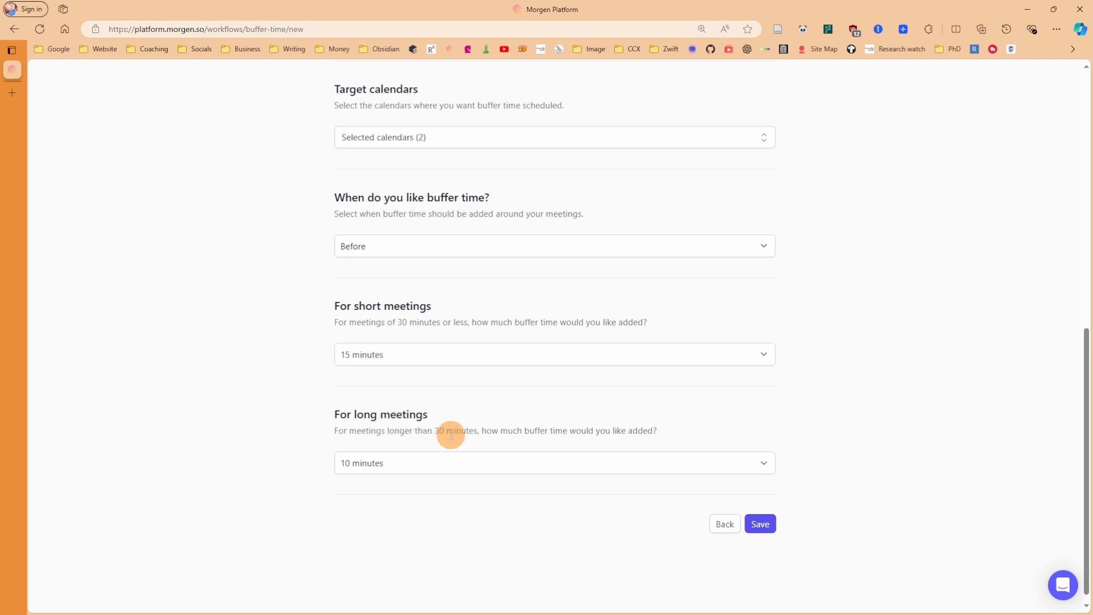
{"action": "left_click", "coordinate": [553, 463]}
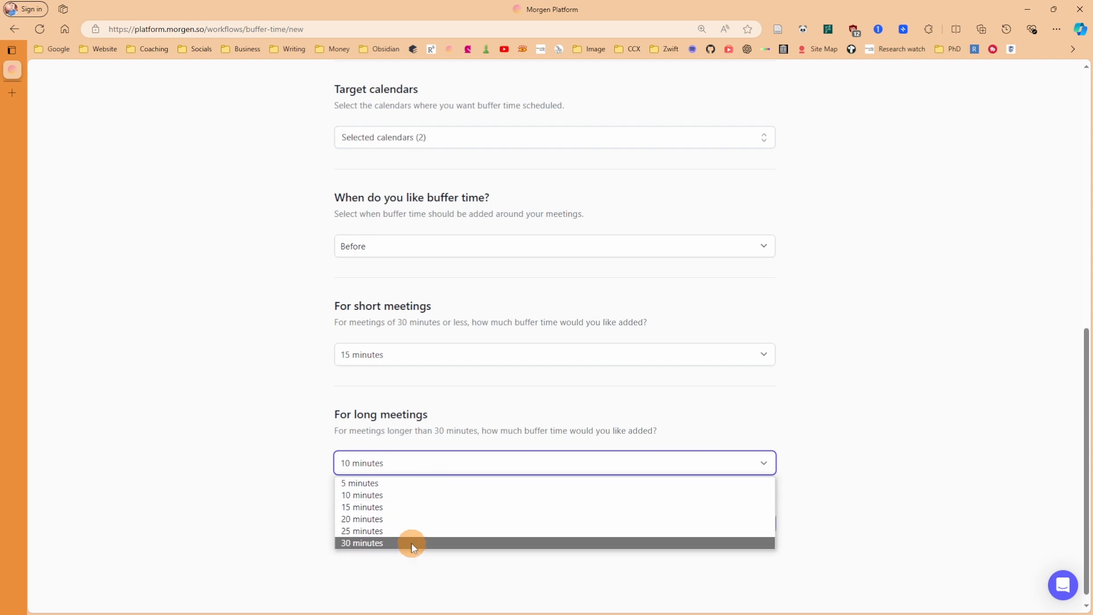
{"action": "left_click", "coordinate": [362, 543]}
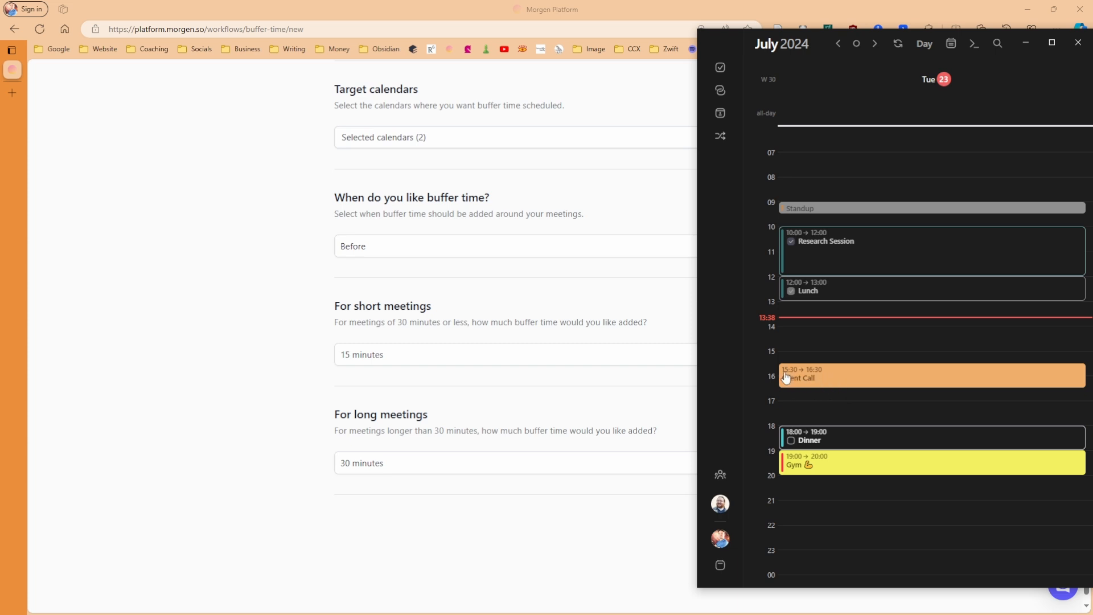
{"action": "mouse_move", "coordinate": [821, 378]}
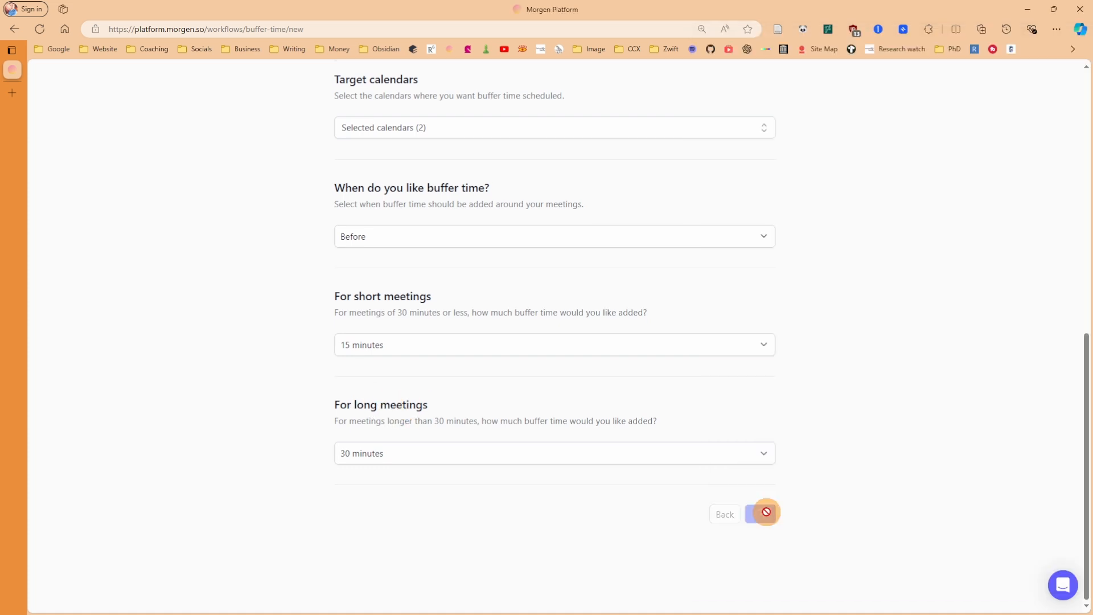
Step: Save the Meeting Prep workflow and view it as active in My workflows
{"action": "left_click", "coordinate": [765, 514]}
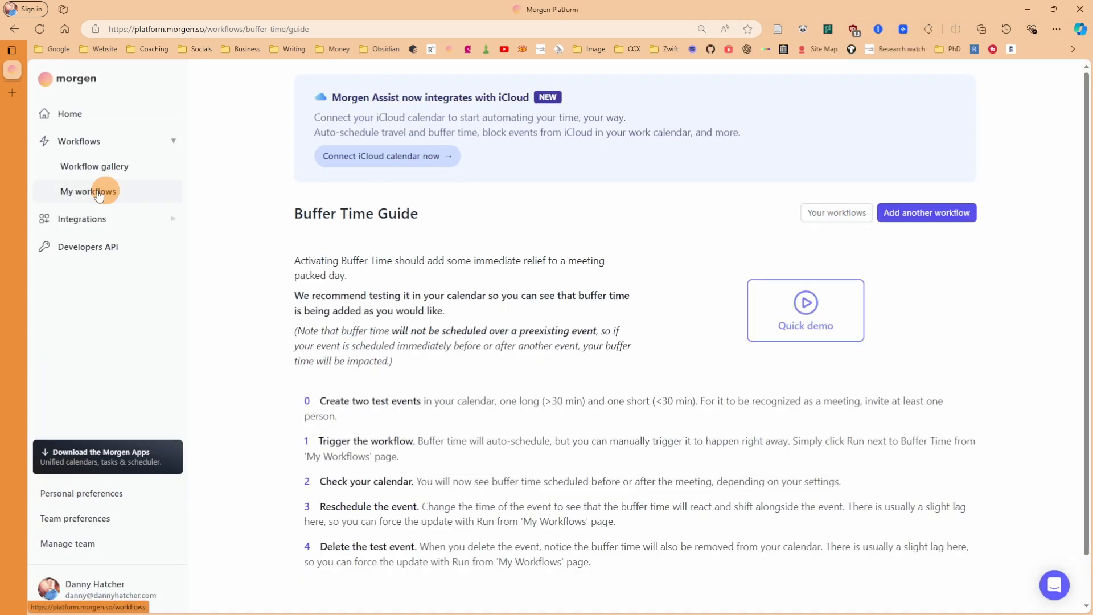
{"action": "left_click", "coordinate": [88, 191]}
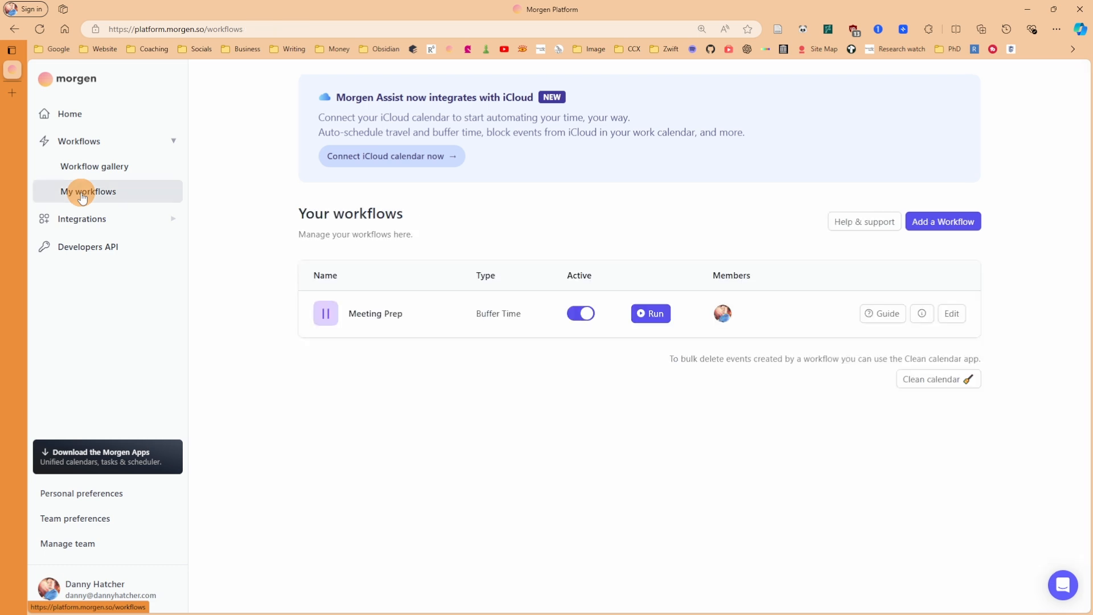
{"action": "mouse_move", "coordinate": [375, 313]}
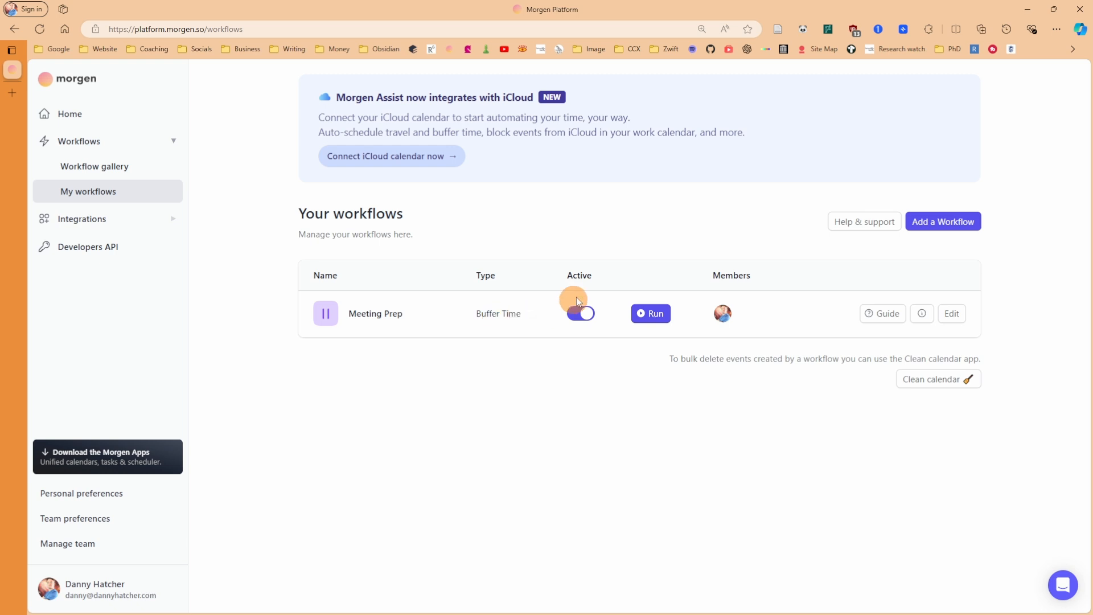
{"action": "left_click", "coordinate": [580, 313]}
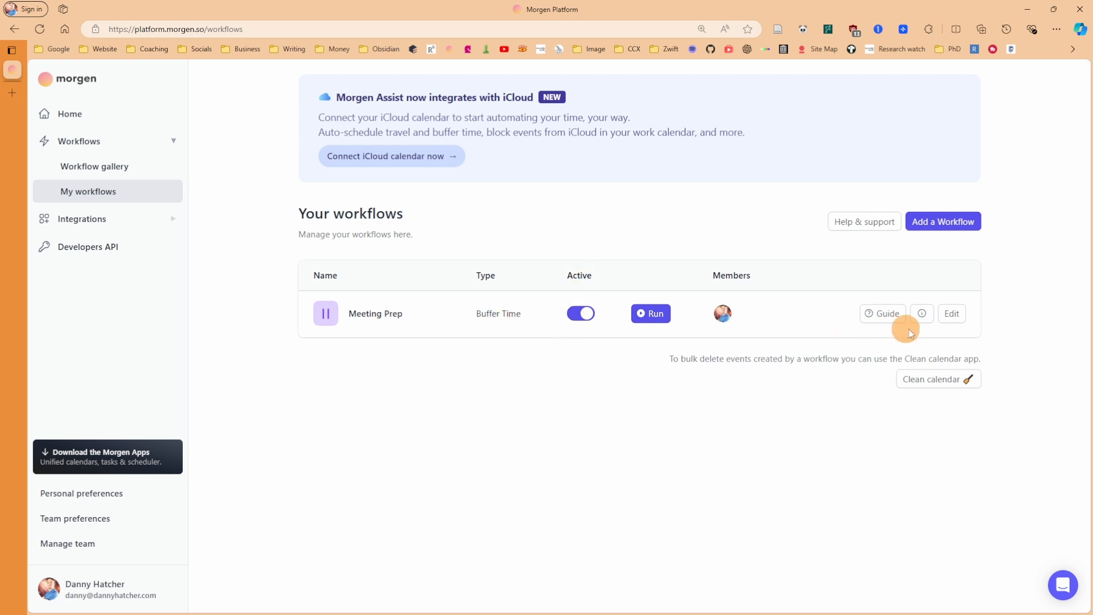
Step: Review the Meeting Prep workflow's edit options and run it now
{"action": "left_click", "coordinate": [952, 313]}
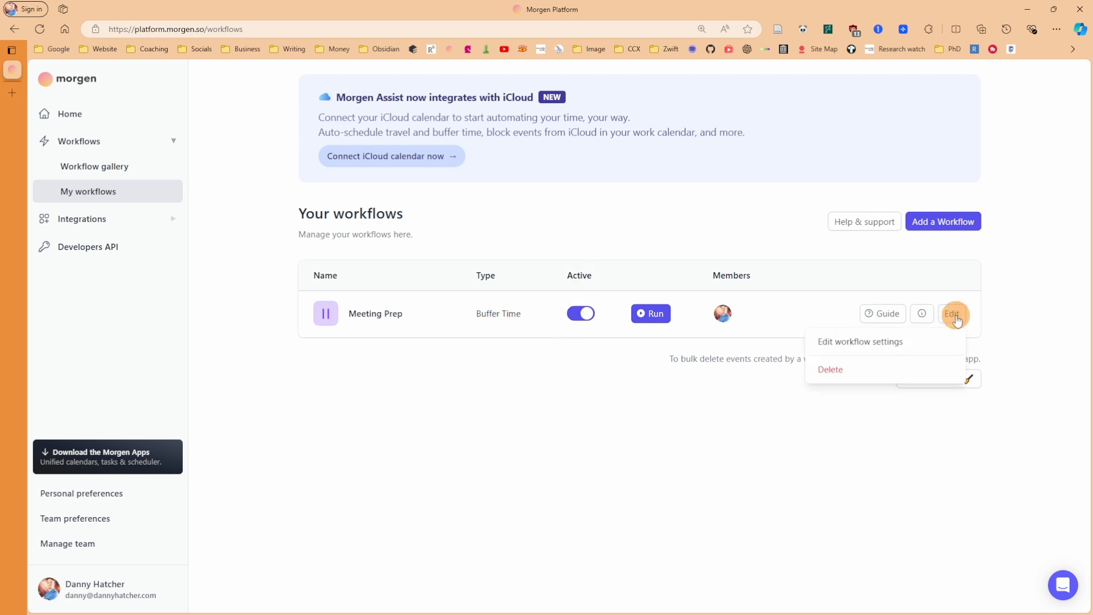
{"action": "left_click", "coordinate": [859, 341]}
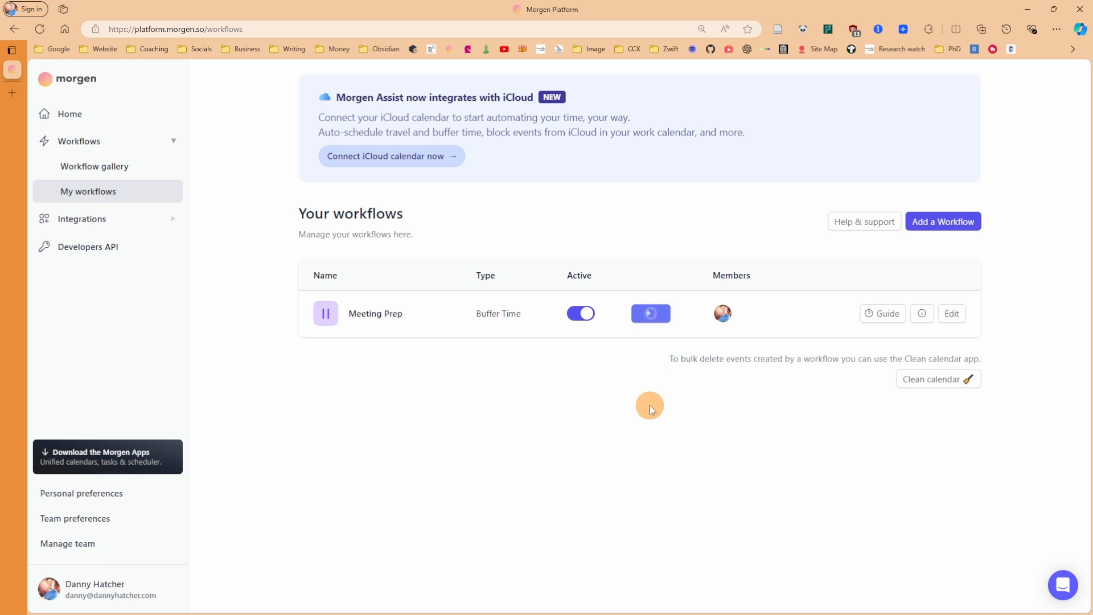
{"action": "left_click", "coordinate": [650, 313]}
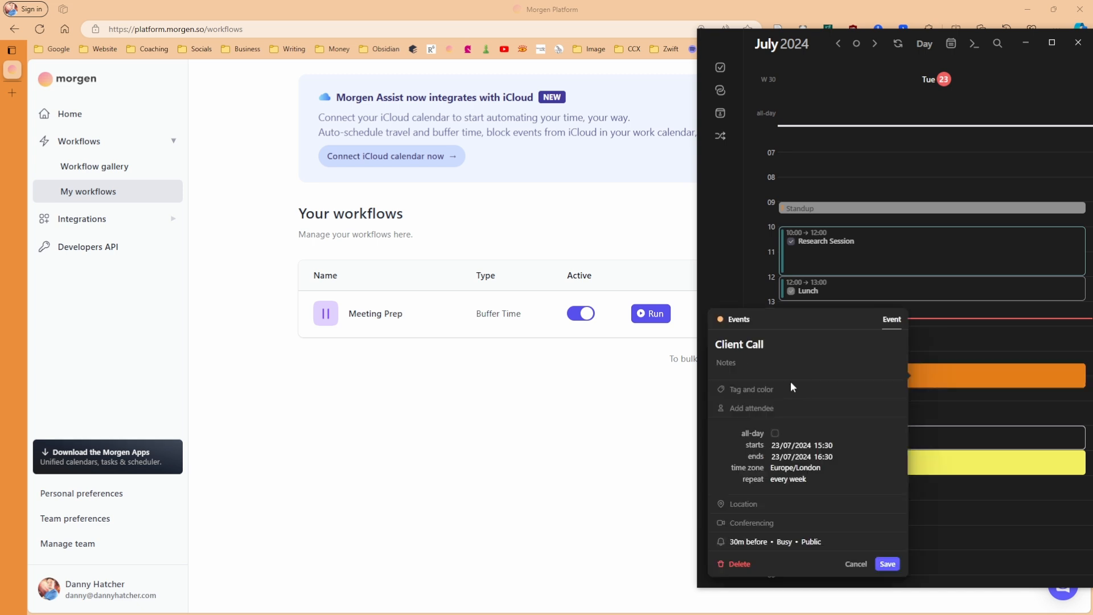
{"action": "mouse_move", "coordinate": [783, 391]}
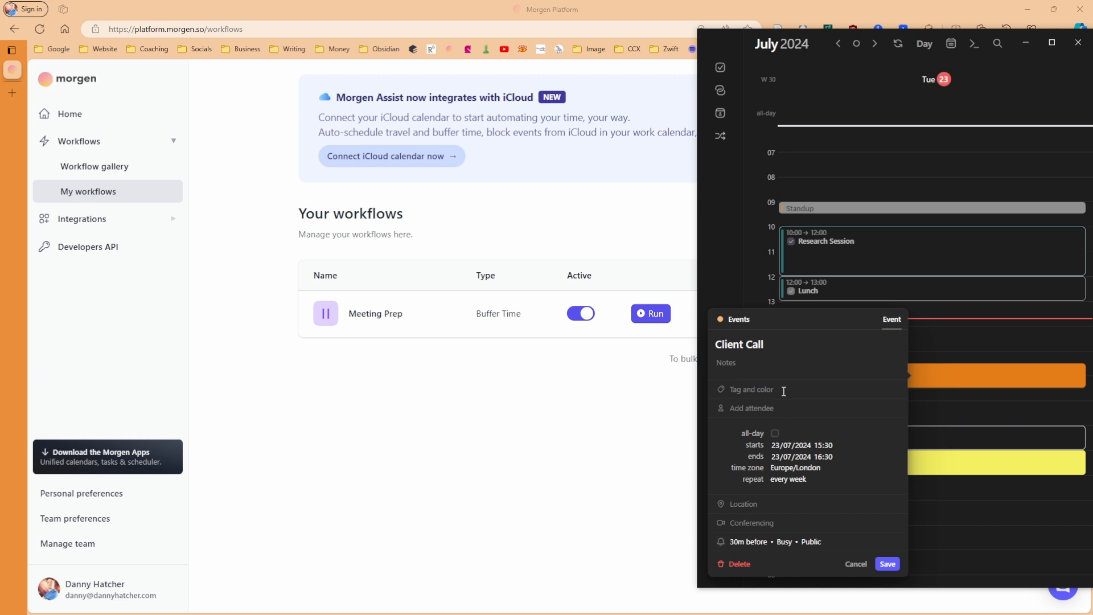
Step: Add an attendee to the Client Call event and save it for only this occurrence
{"action": "left_click", "coordinate": [756, 407]}
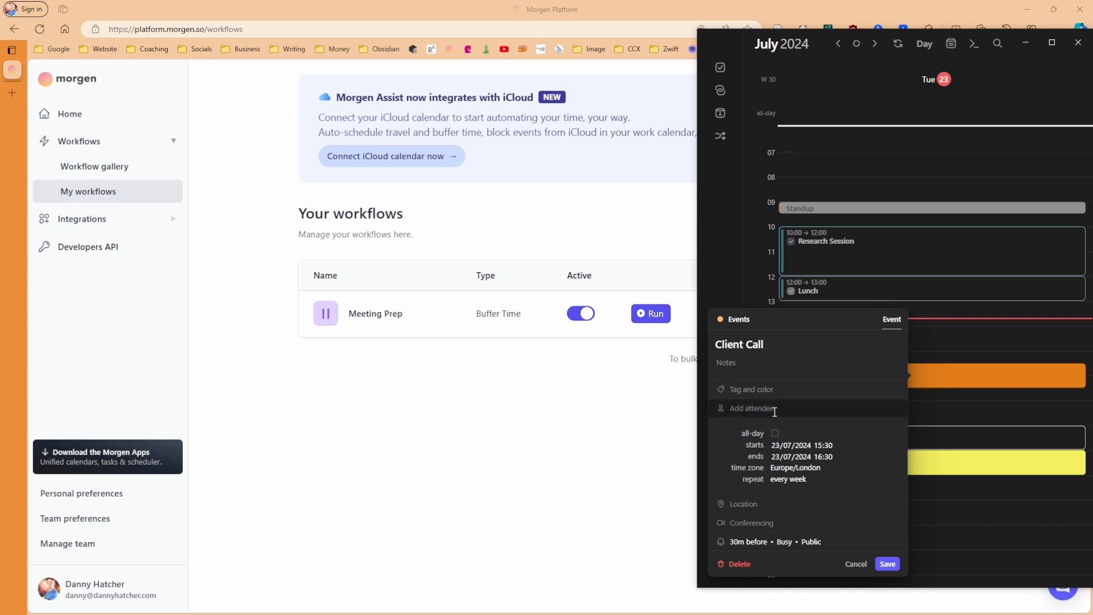
{"action": "left_click", "coordinate": [751, 407]}
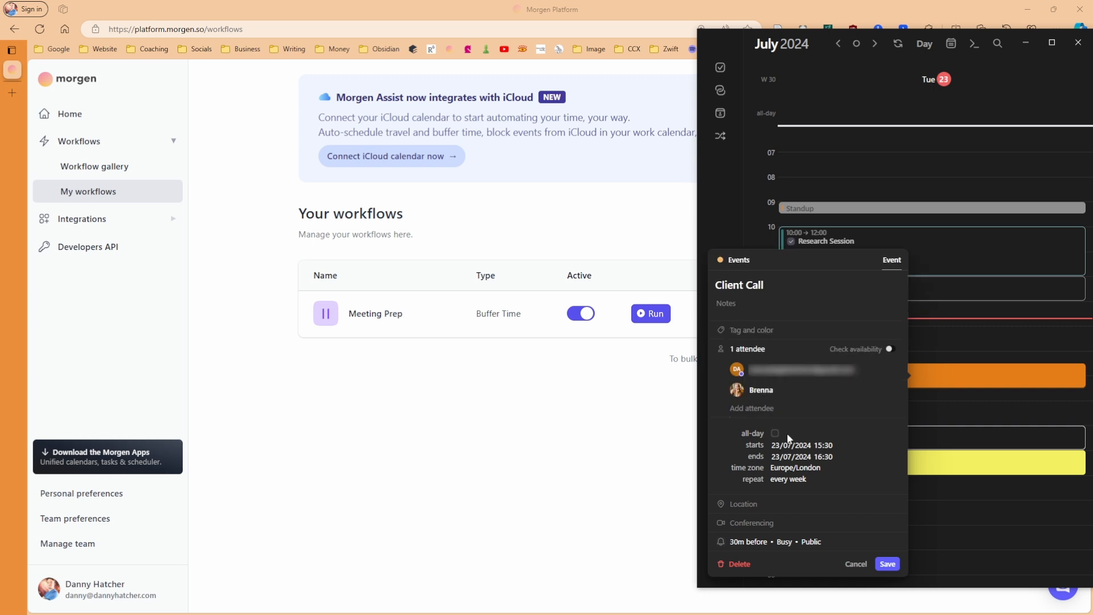
{"action": "left_click", "coordinate": [887, 564]}
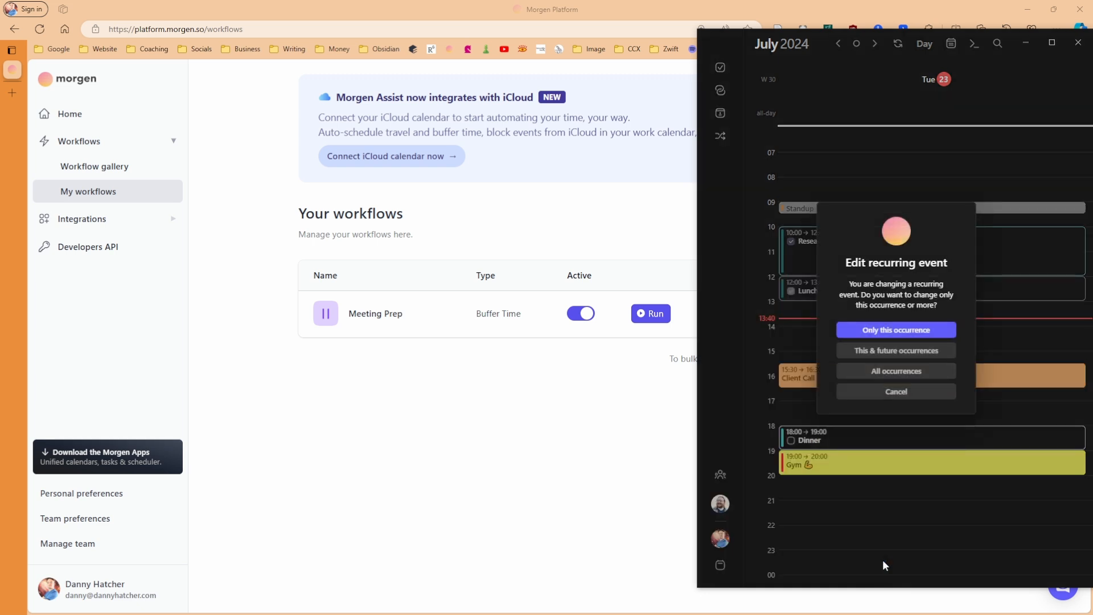
{"action": "left_click", "coordinate": [896, 330]}
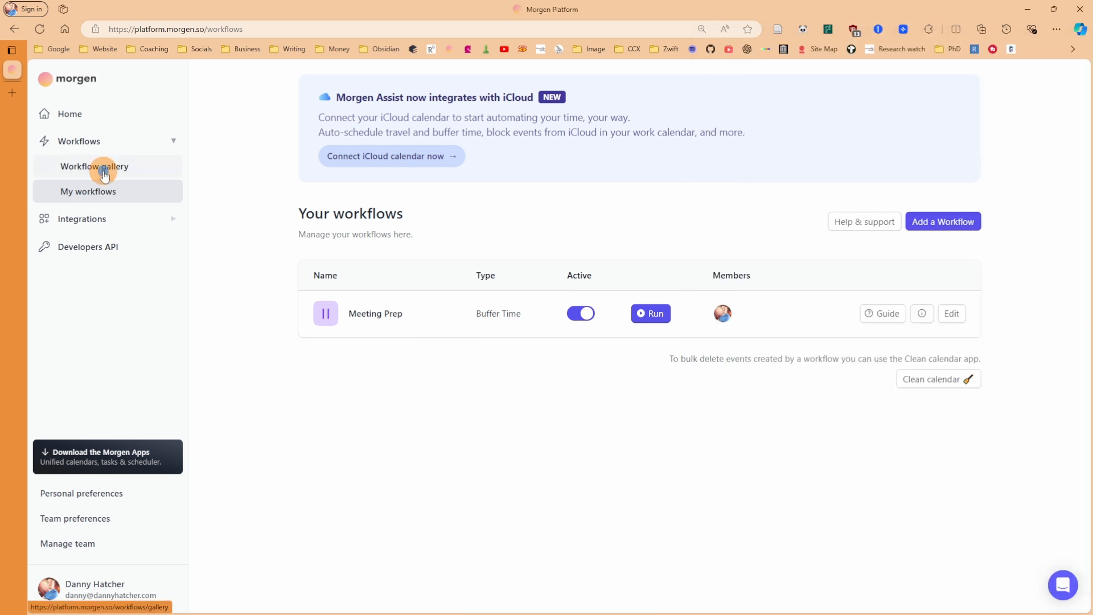
Step: From the workflow gallery, start creating an Automated Travel Time workflow
{"action": "left_click", "coordinate": [94, 167]}
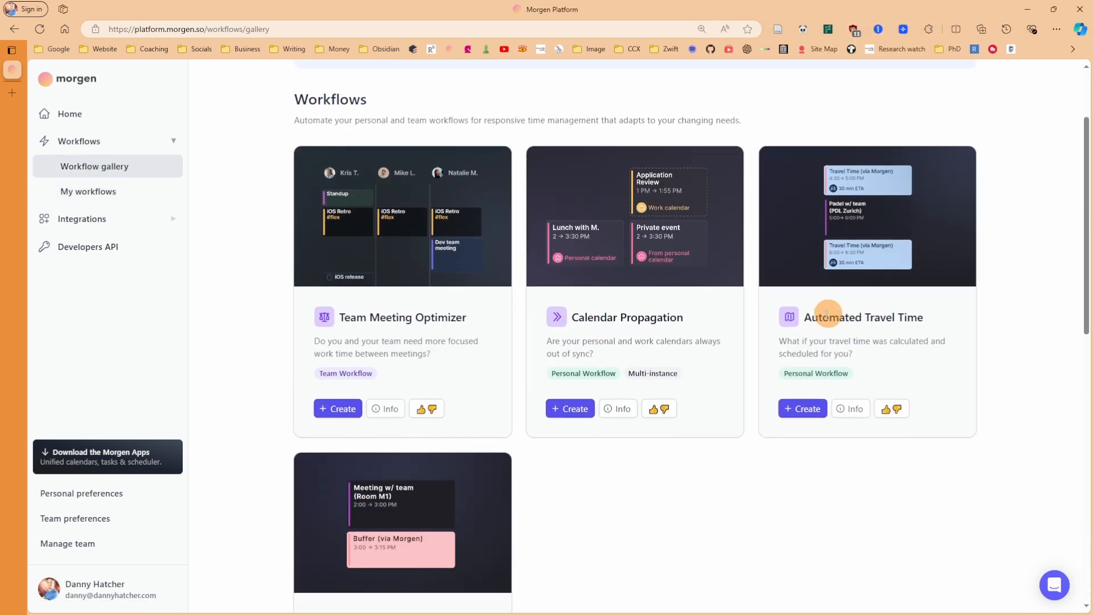
{"action": "left_click", "coordinate": [801, 408]}
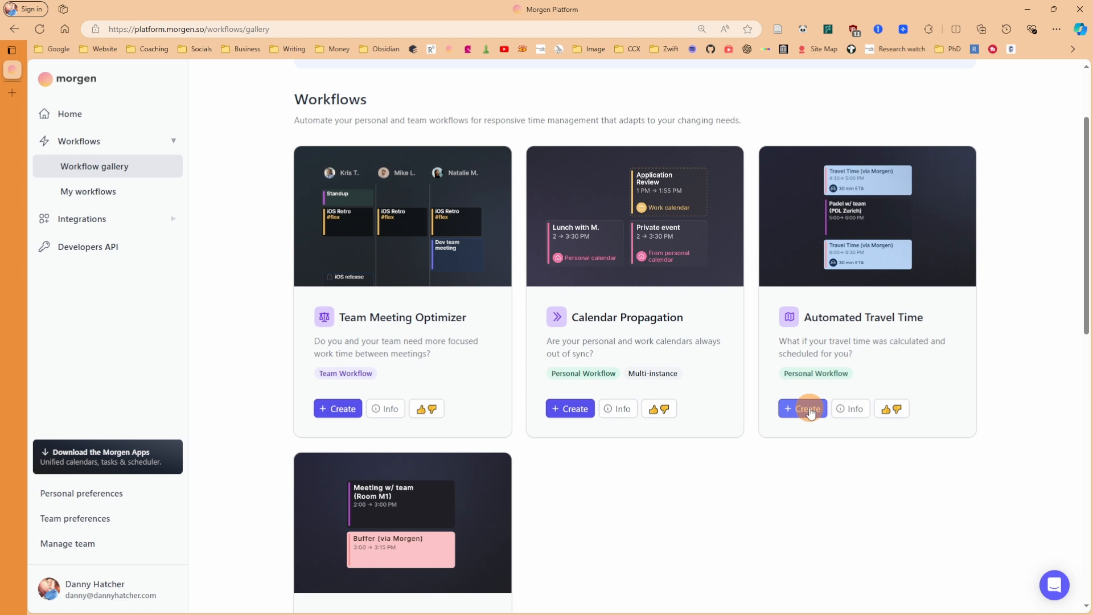
{"action": "left_click", "coordinate": [802, 409]}
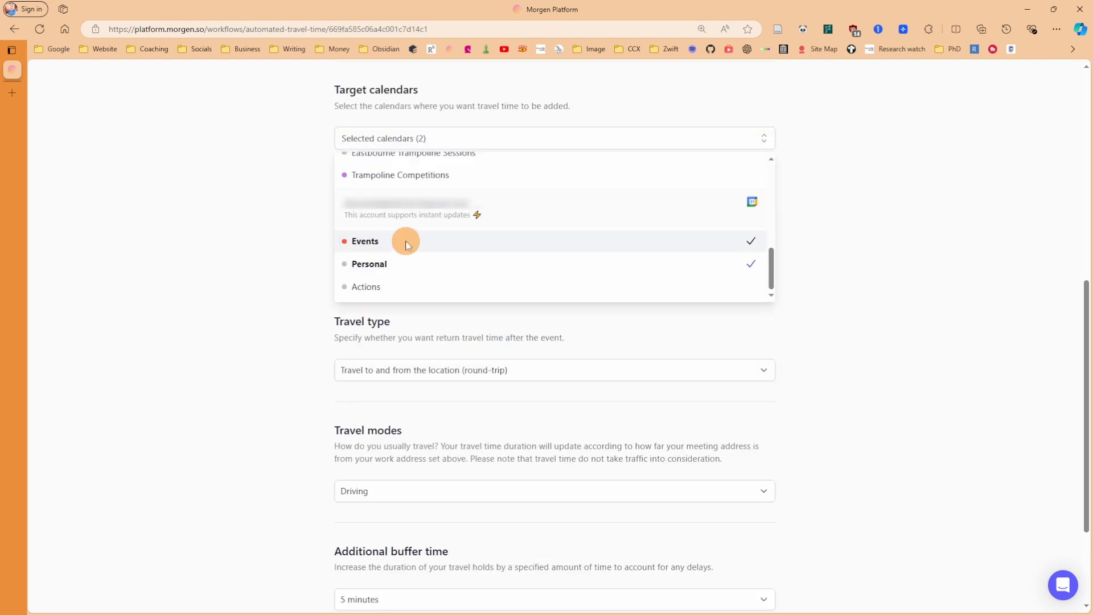
{"action": "mouse_move", "coordinate": [563, 271]}
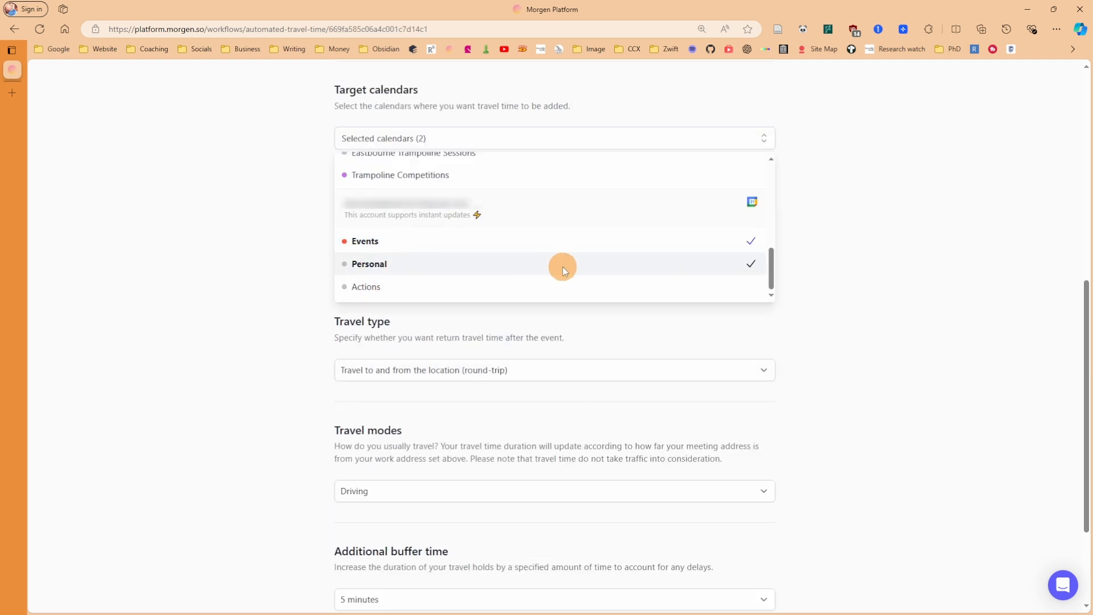
{"action": "mouse_move", "coordinate": [512, 278]}
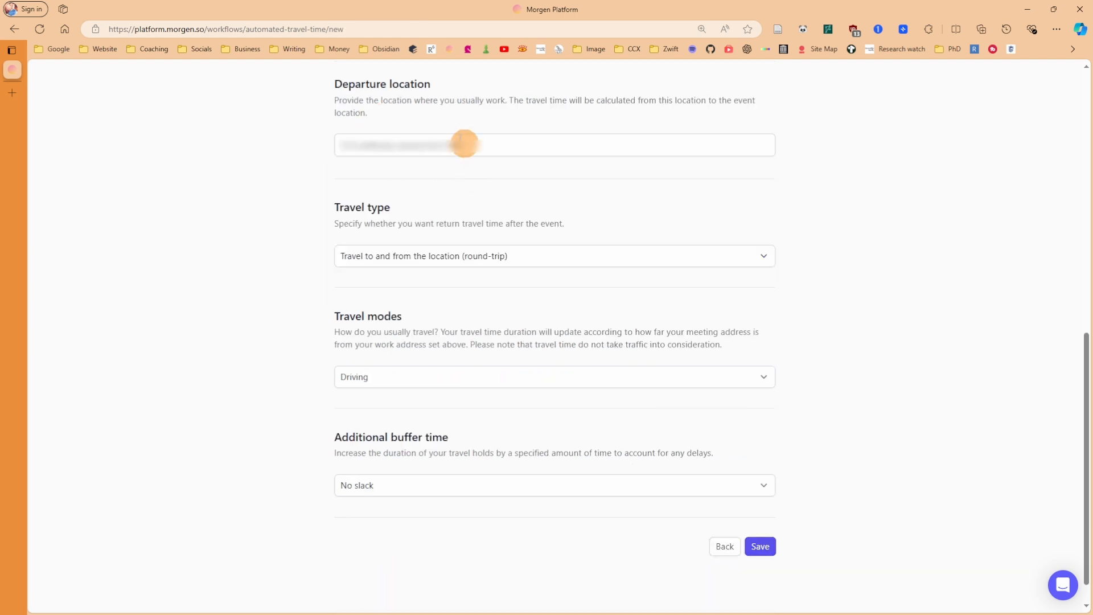
{"action": "mouse_move", "coordinate": [399, 174]}
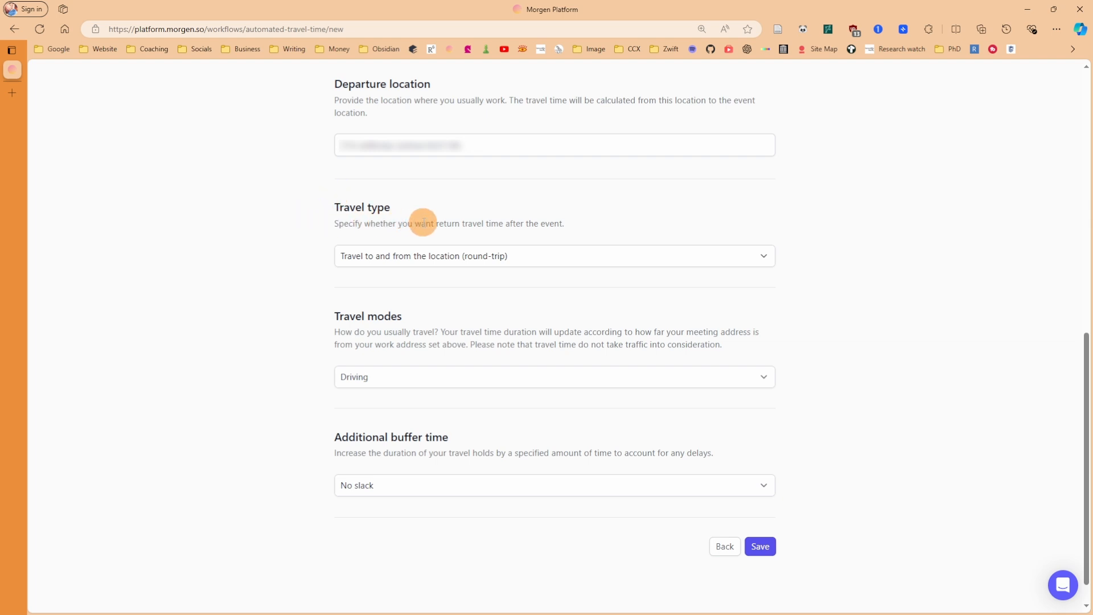
Step: Keep Driving as the travel mode, set additional buffer time to 5 minutes, and save
{"action": "left_click", "coordinate": [555, 256]}
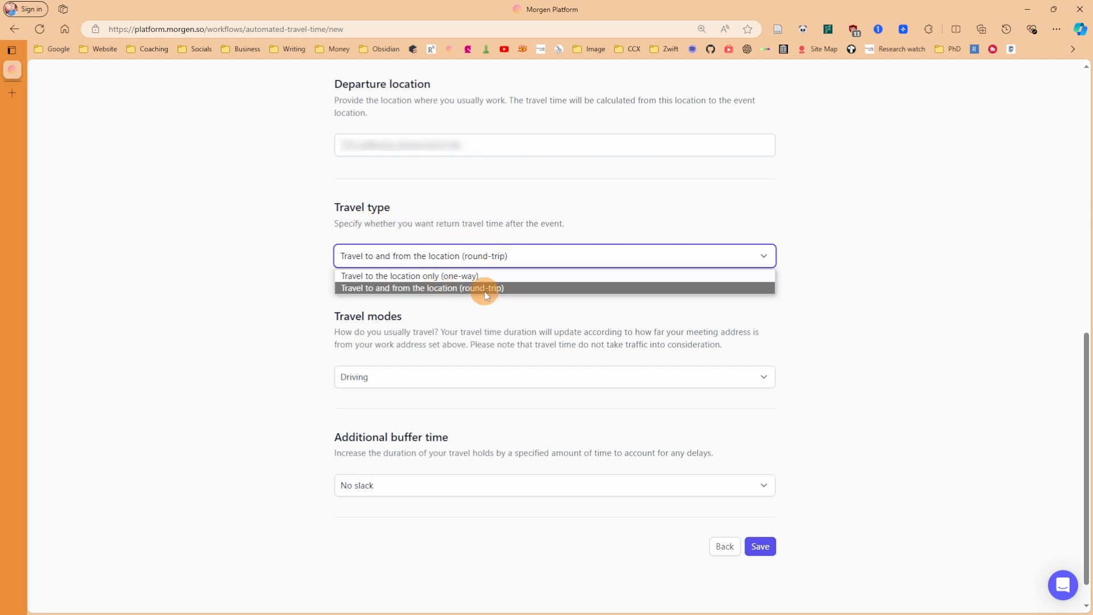
{"action": "mouse_move", "coordinate": [490, 294]}
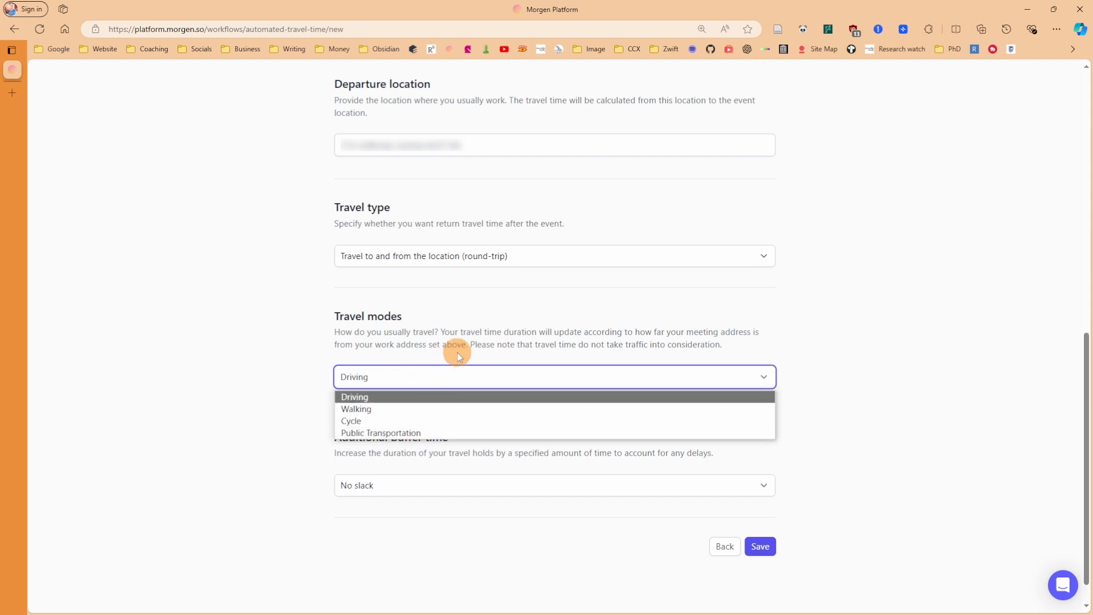
{"action": "left_click", "coordinate": [355, 396]}
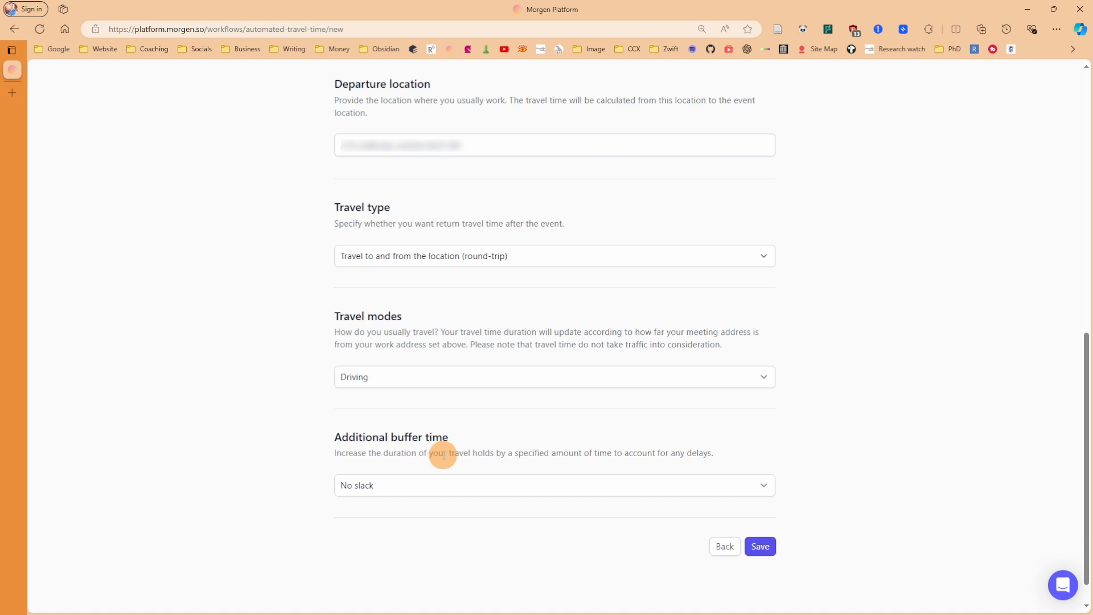
{"action": "left_click", "coordinate": [555, 485]}
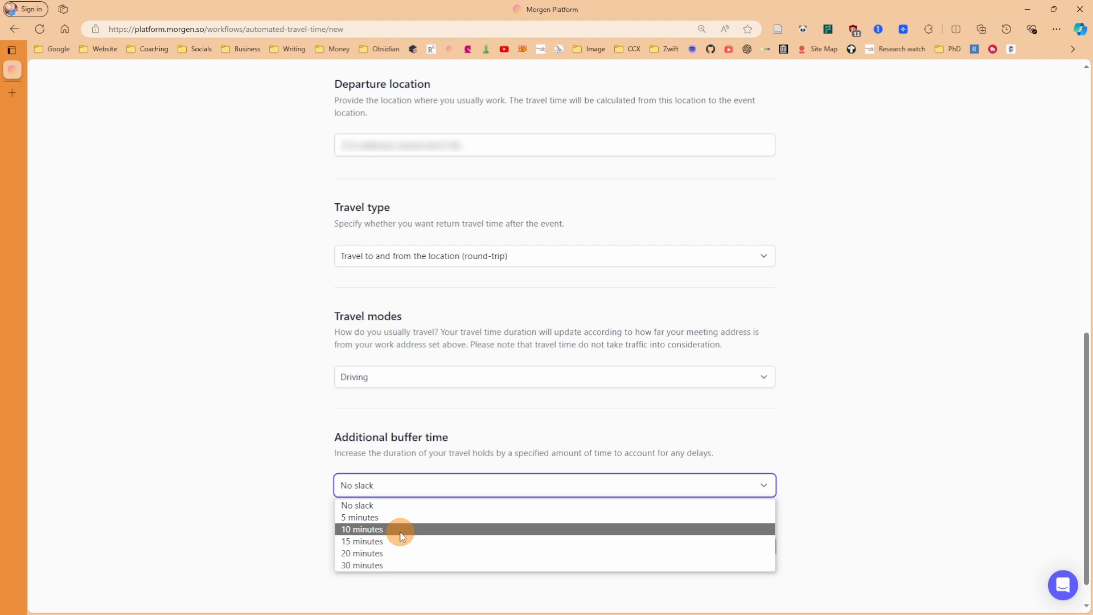
{"action": "mouse_move", "coordinate": [404, 542]}
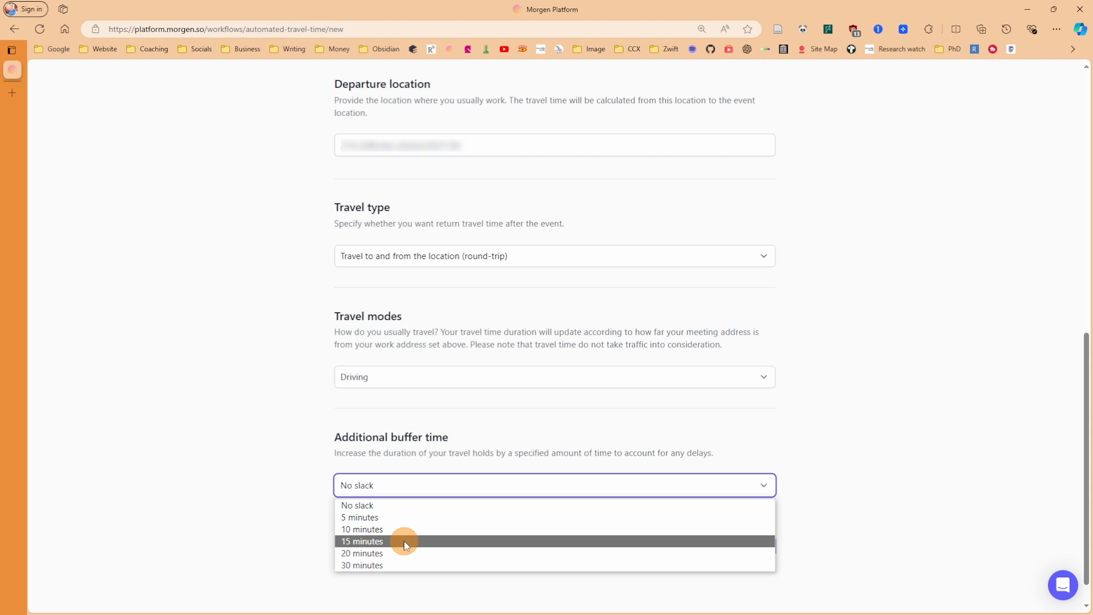
{"action": "left_click", "coordinate": [360, 517]}
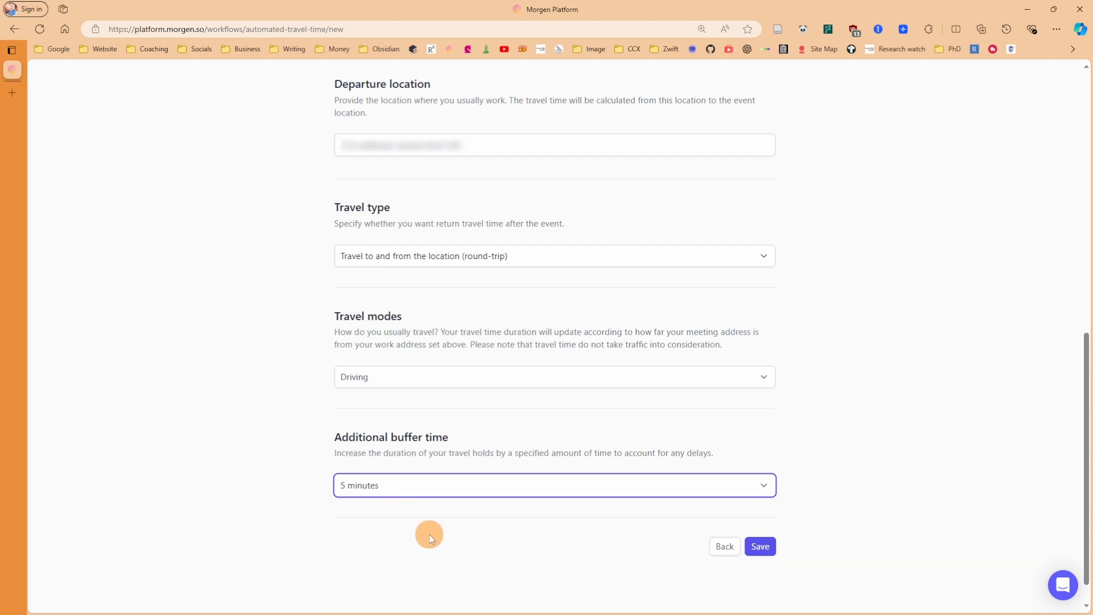
{"action": "mouse_move", "coordinate": [768, 520]}
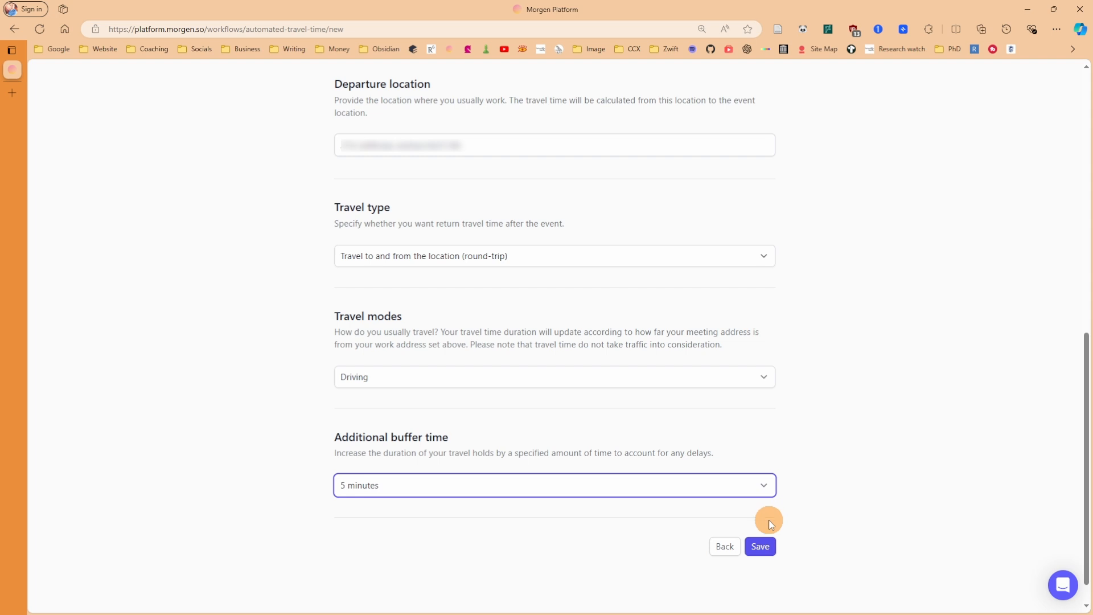
{"action": "left_click", "coordinate": [759, 546]}
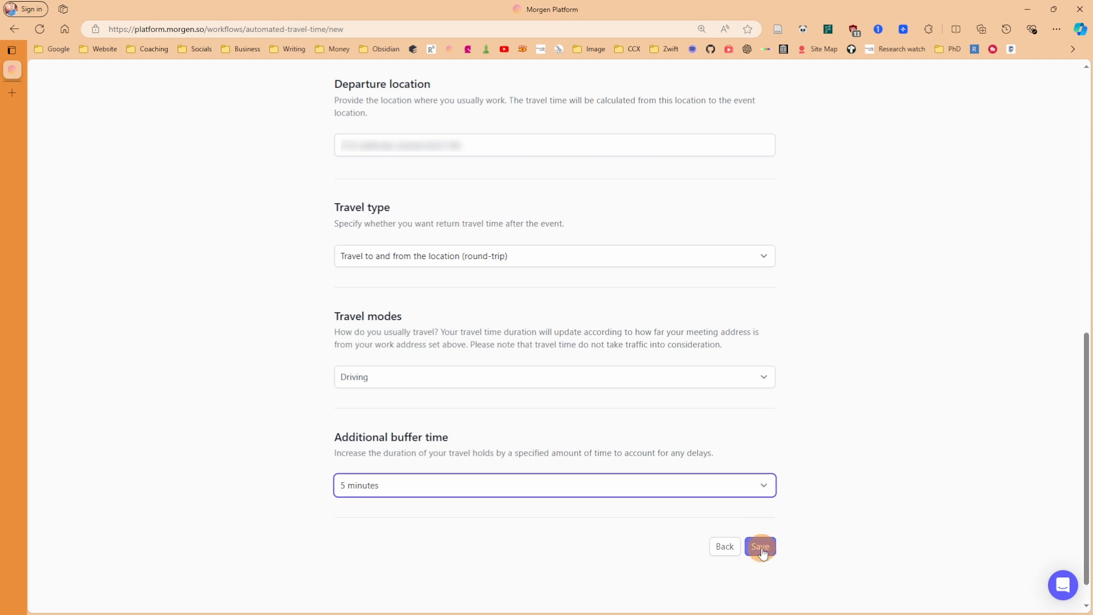
Step: Confirm the save, list My workflows and run the Driving Time workflow
{"action": "left_click", "coordinate": [759, 545]}
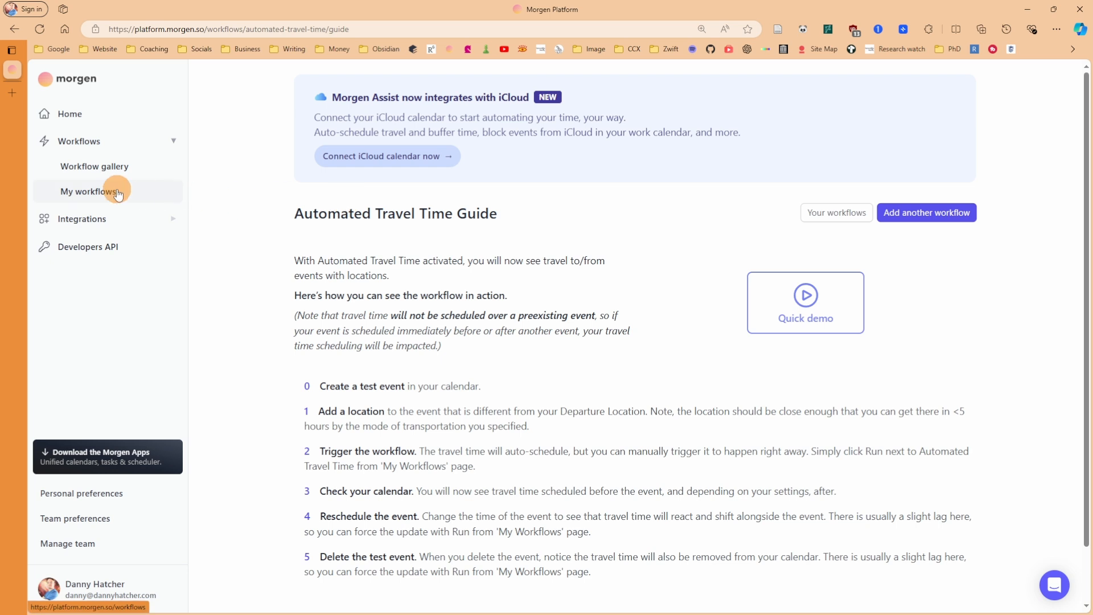
{"action": "left_click", "coordinate": [89, 192]}
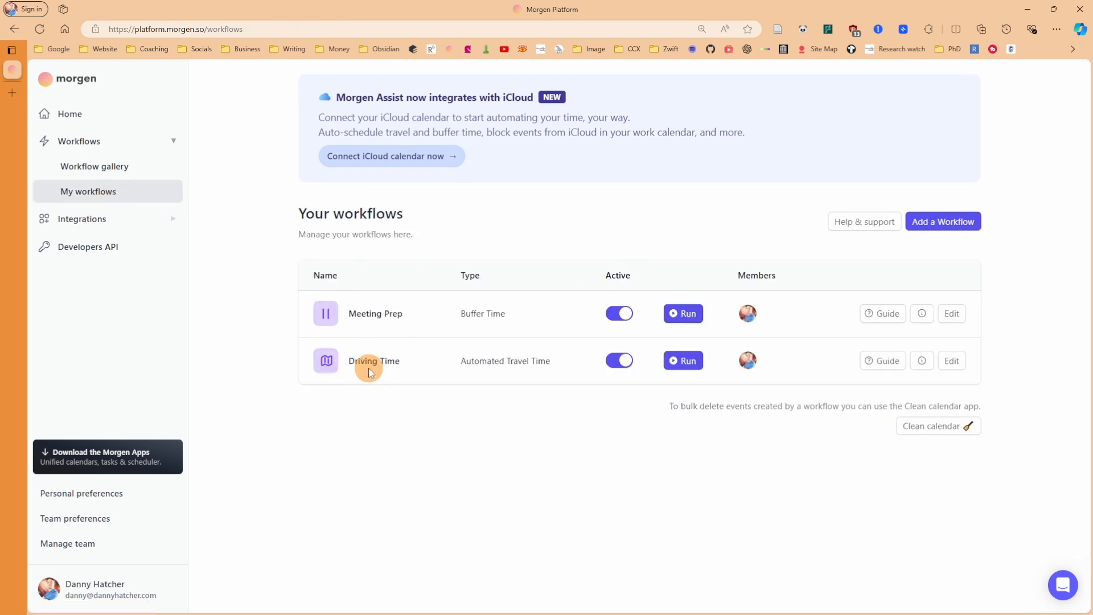
{"action": "left_click", "coordinate": [682, 361]}
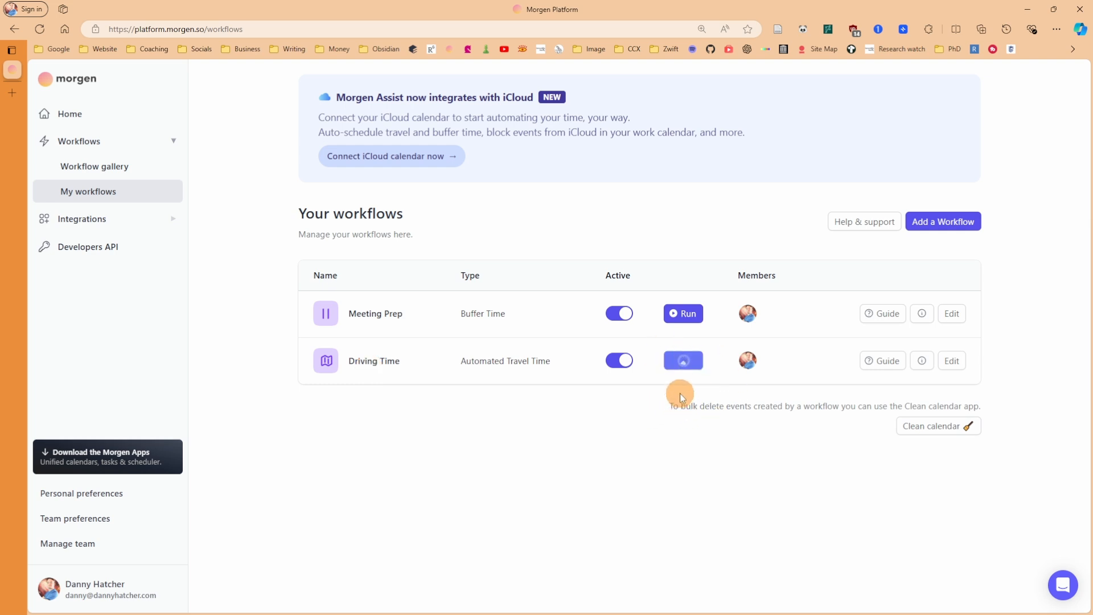
{"action": "left_click", "coordinate": [682, 361]}
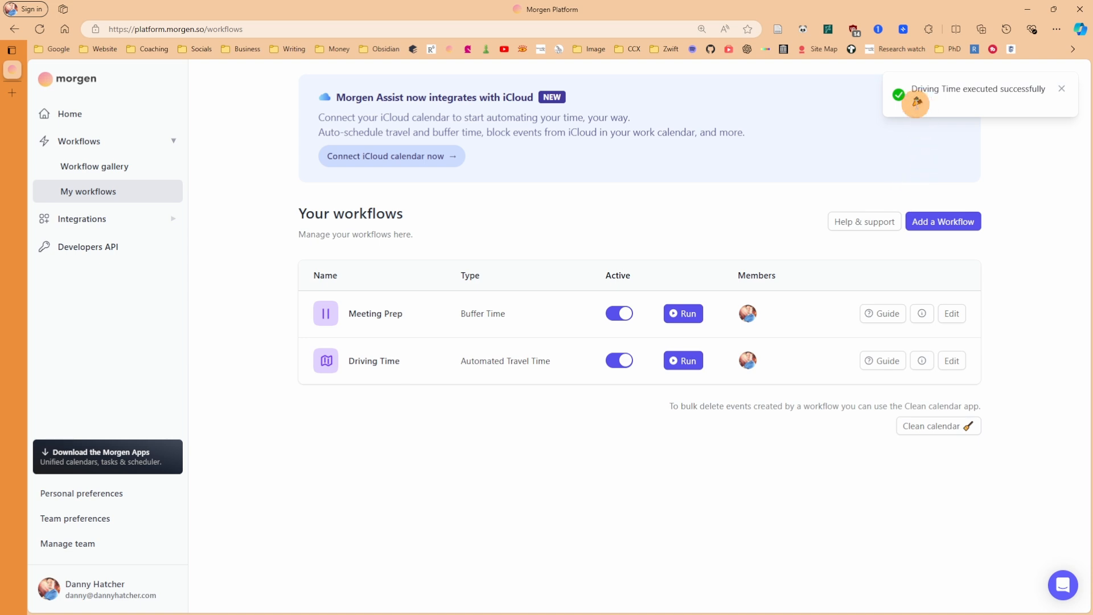
{"action": "mouse_move", "coordinate": [981, 123]}
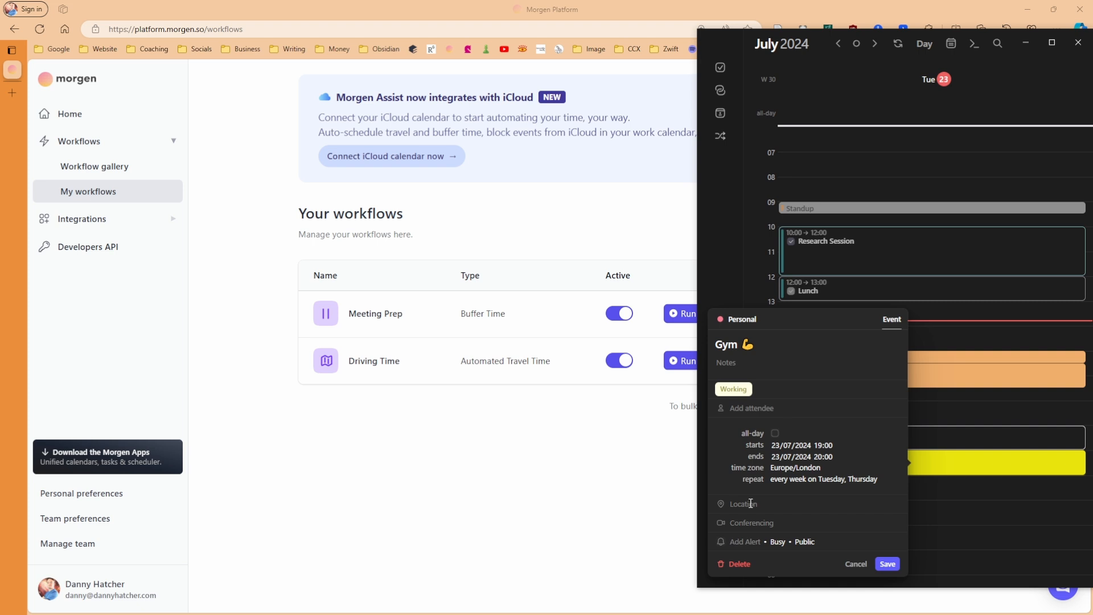
Step: Set the Gym event's location to 'Eastbourne Campus, University of Brighton, 49' and save it
{"action": "type", "text": "Eastbourne Campus, University of Brighton, 49 D"}
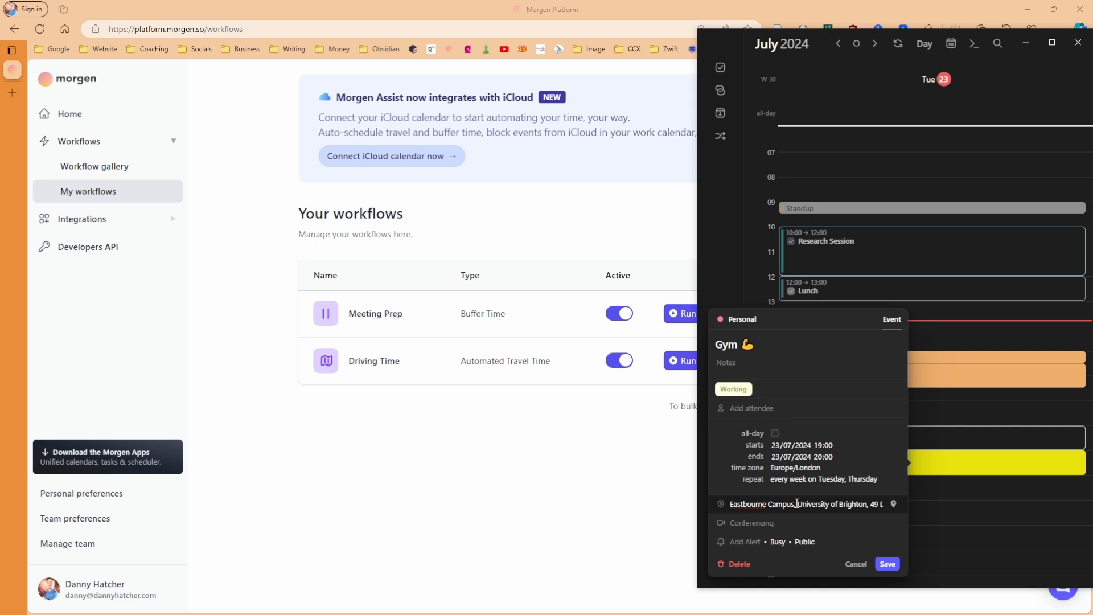
{"action": "left_click", "coordinate": [885, 564]}
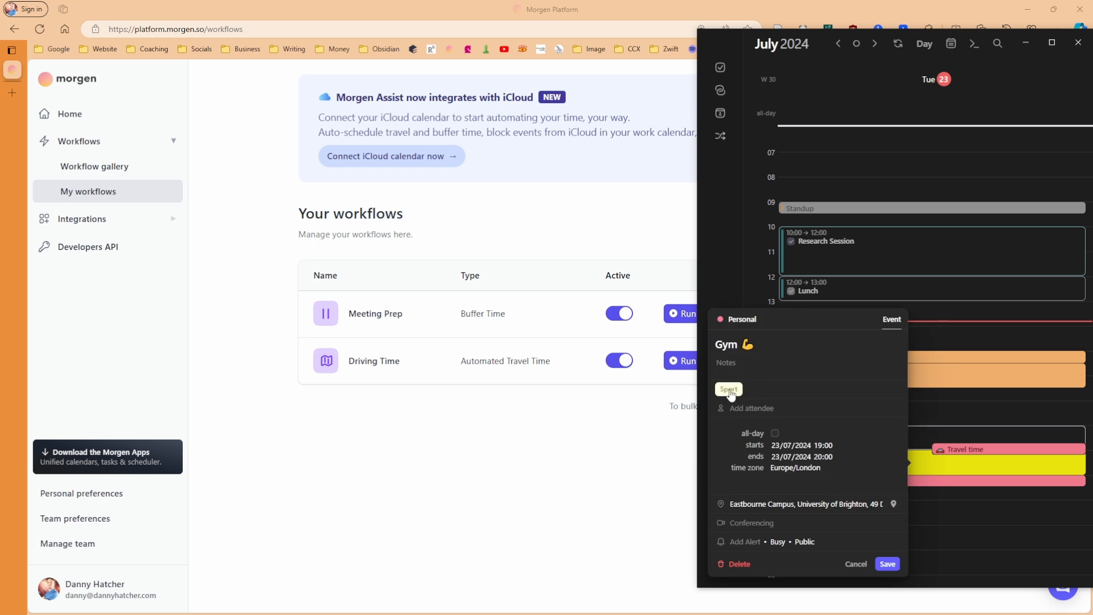
{"action": "mouse_move", "coordinate": [727, 324]}
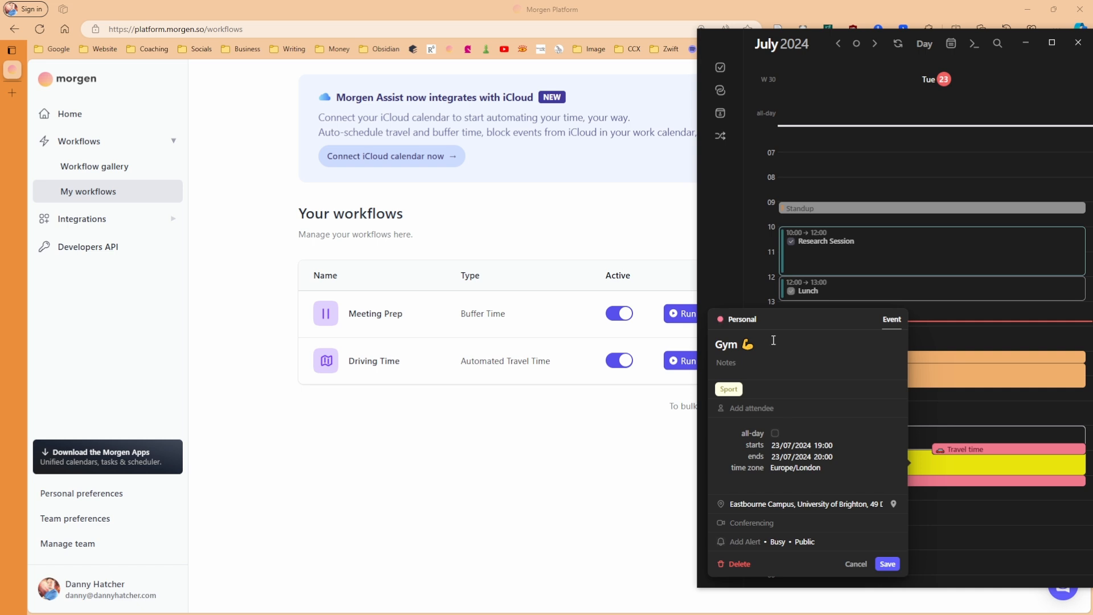
{"action": "left_click", "coordinate": [885, 564]}
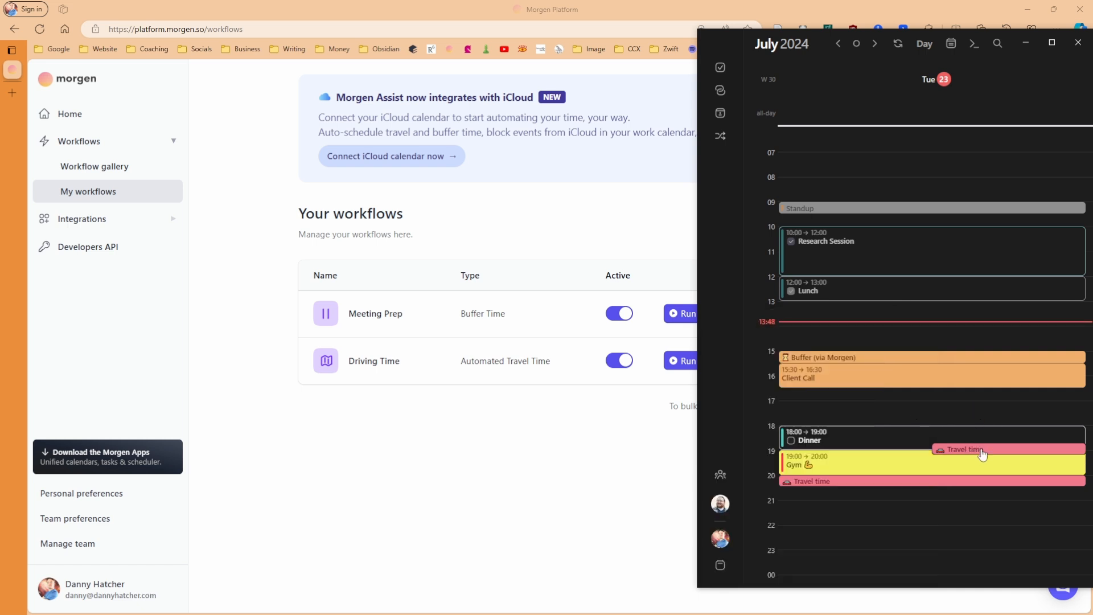
{"action": "left_click", "coordinate": [923, 43]}
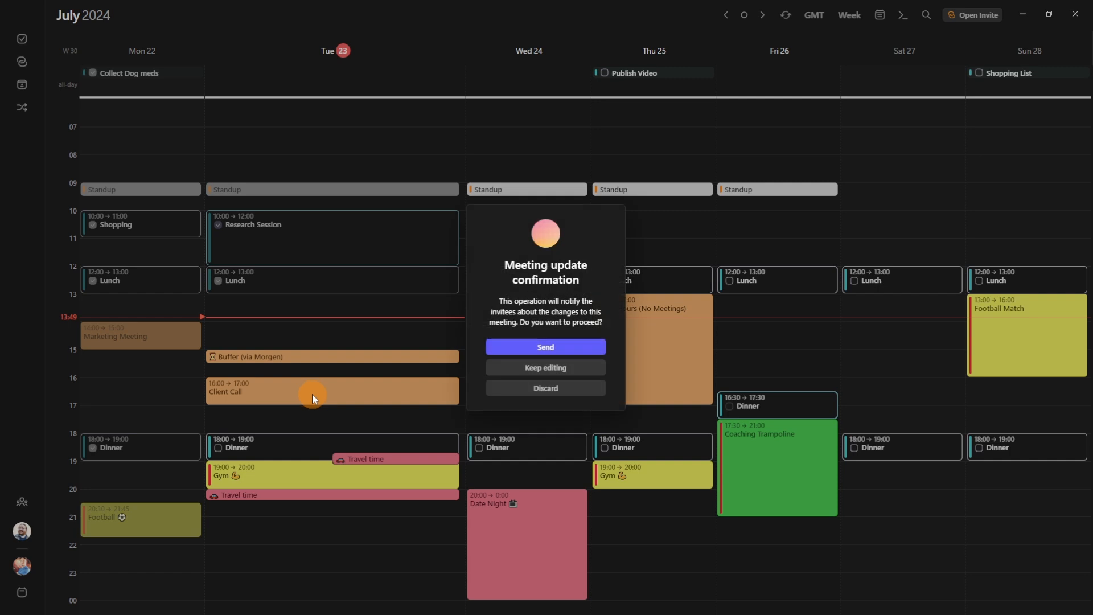
Step: Send the meeting update to invitees after moving the event
{"action": "left_click", "coordinate": [545, 347]}
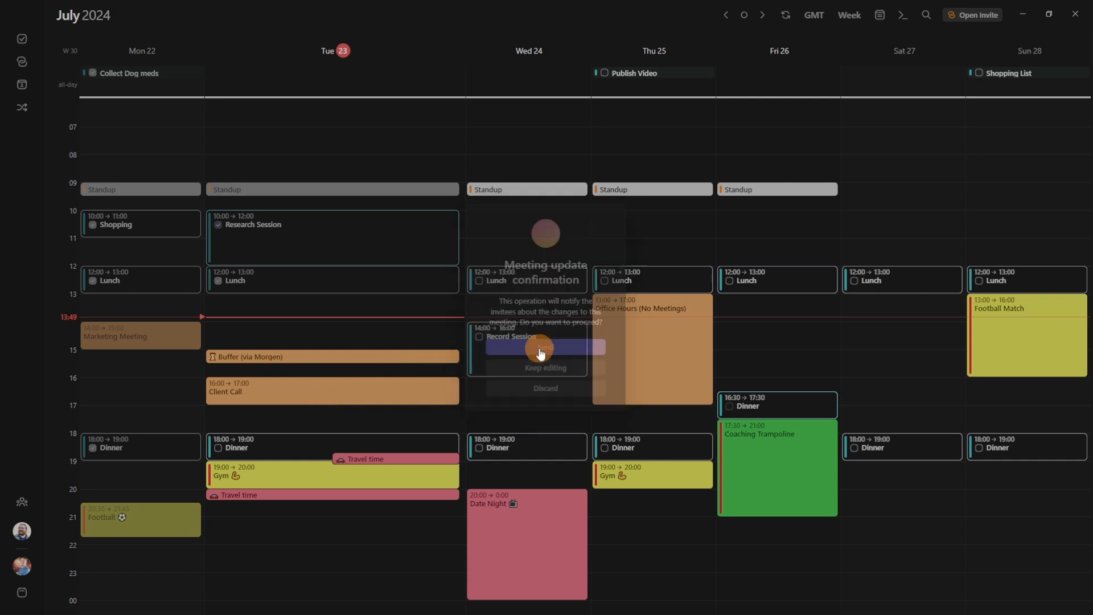
{"action": "left_click", "coordinate": [545, 368]}
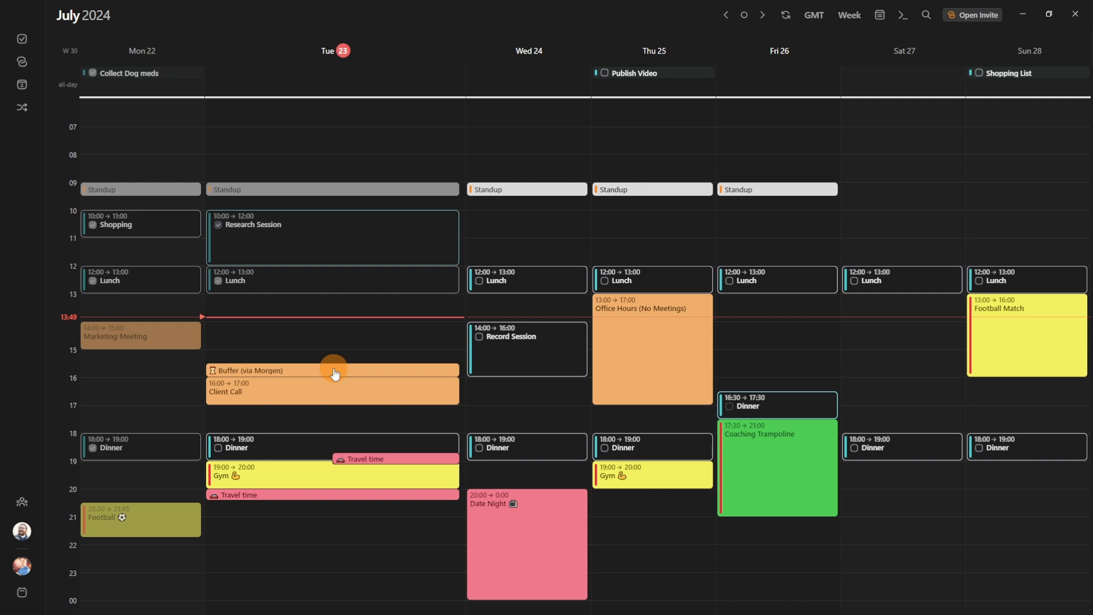
{"action": "mouse_move", "coordinate": [288, 373]}
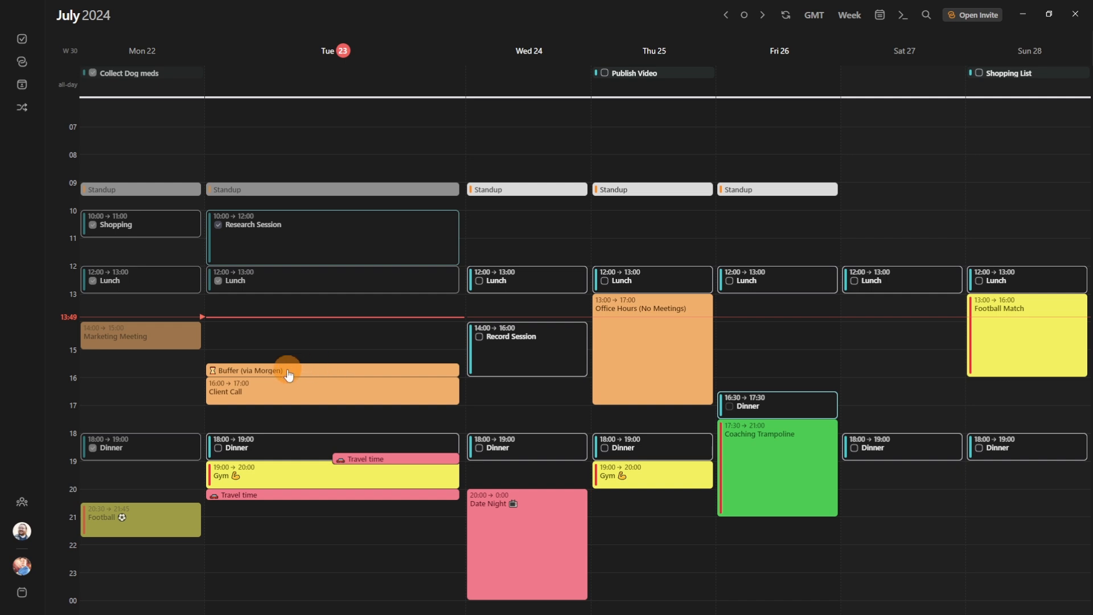
{"action": "mouse_move", "coordinate": [271, 390]}
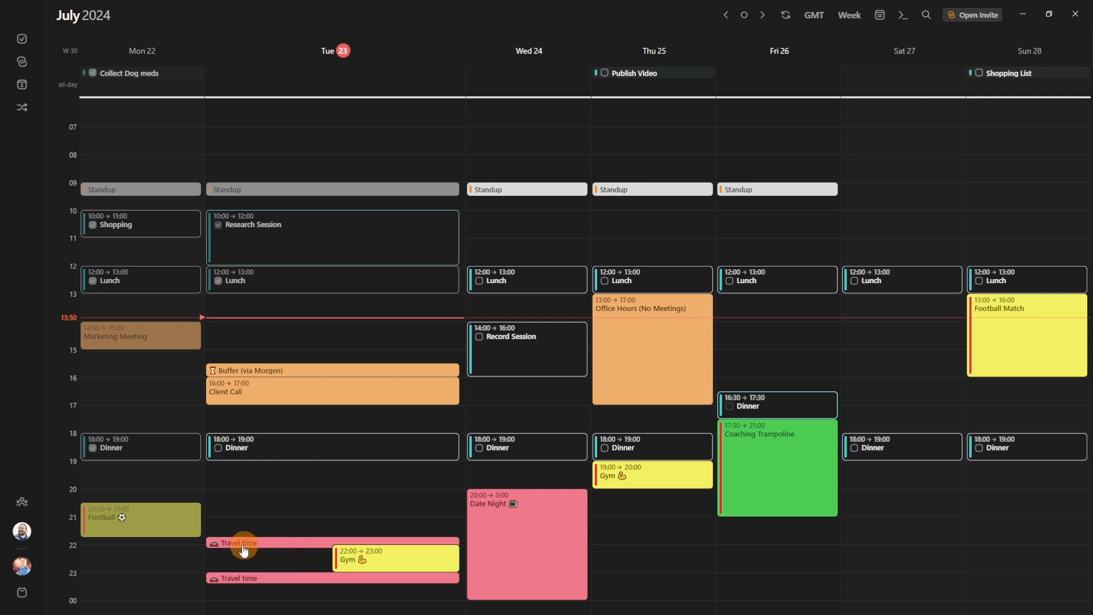
{"action": "mouse_move", "coordinate": [271, 549]}
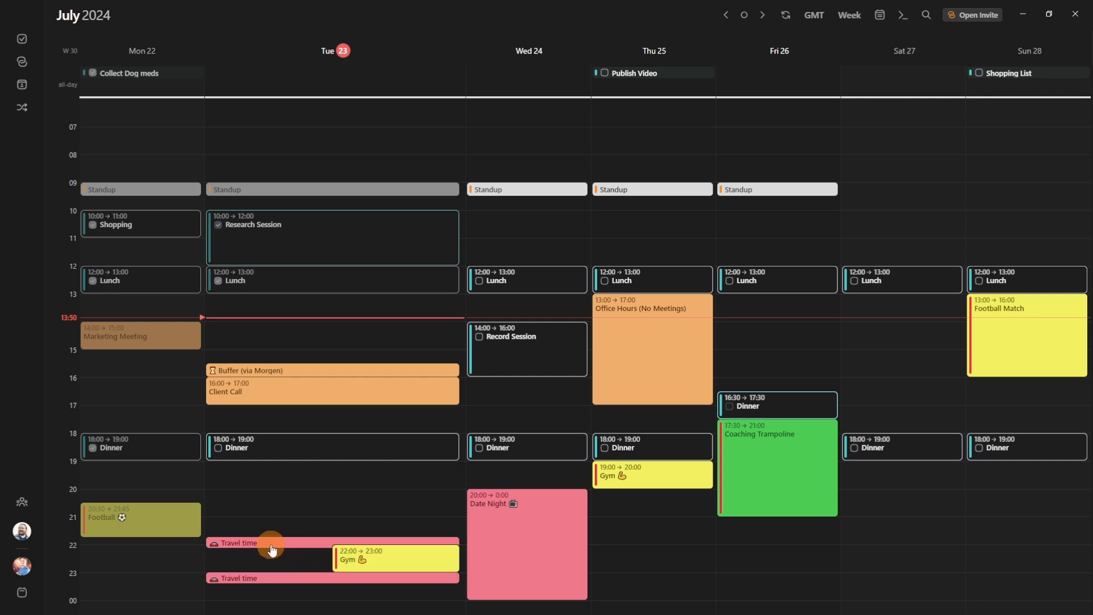
{"action": "mouse_move", "coordinate": [362, 561]}
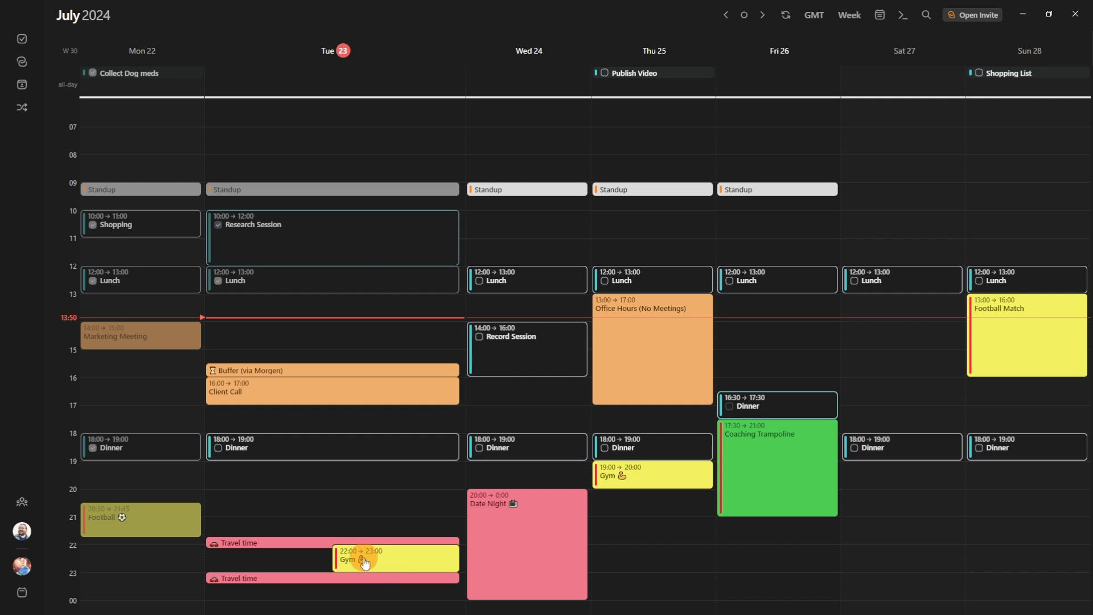
{"action": "mouse_move", "coordinate": [332, 371]}
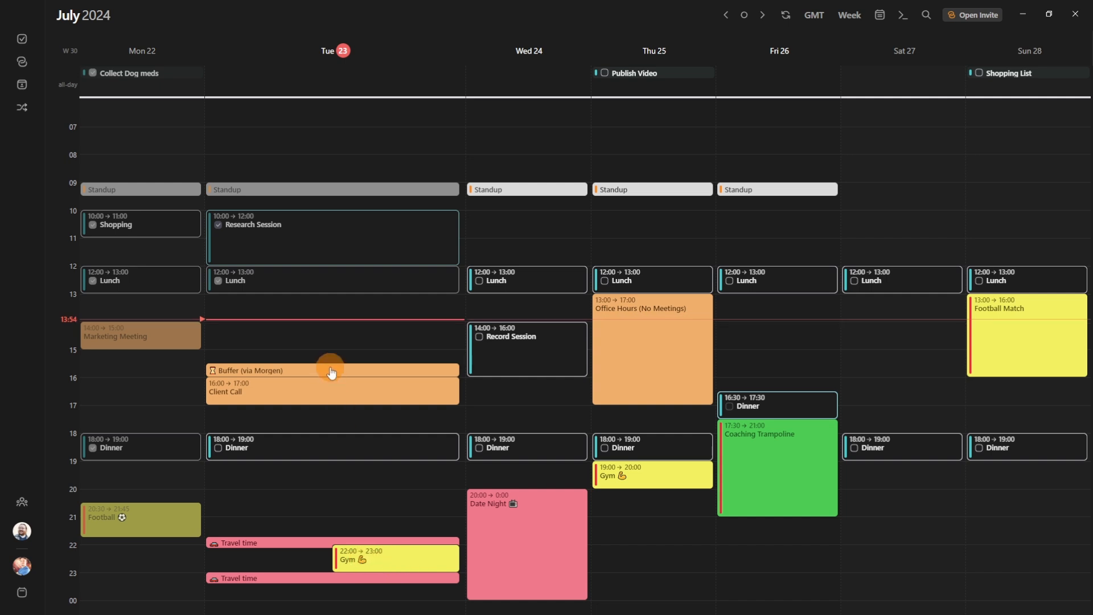
Step: View the details of the Buffer (via Morgen) block on Tuesday
{"action": "left_click", "coordinate": [331, 370]}
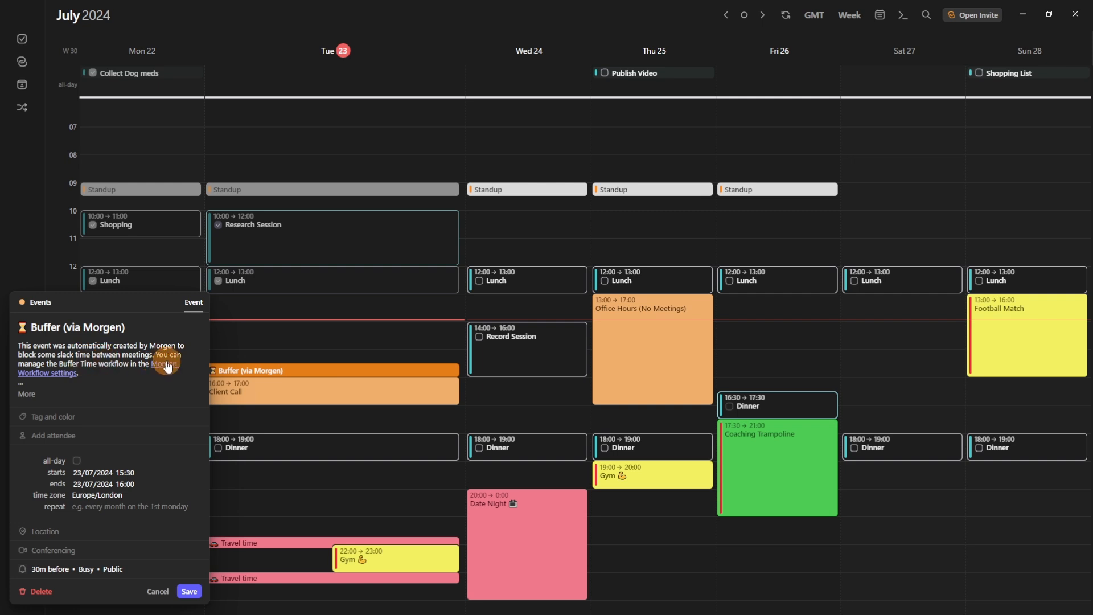
{"action": "mouse_move", "coordinate": [150, 368]}
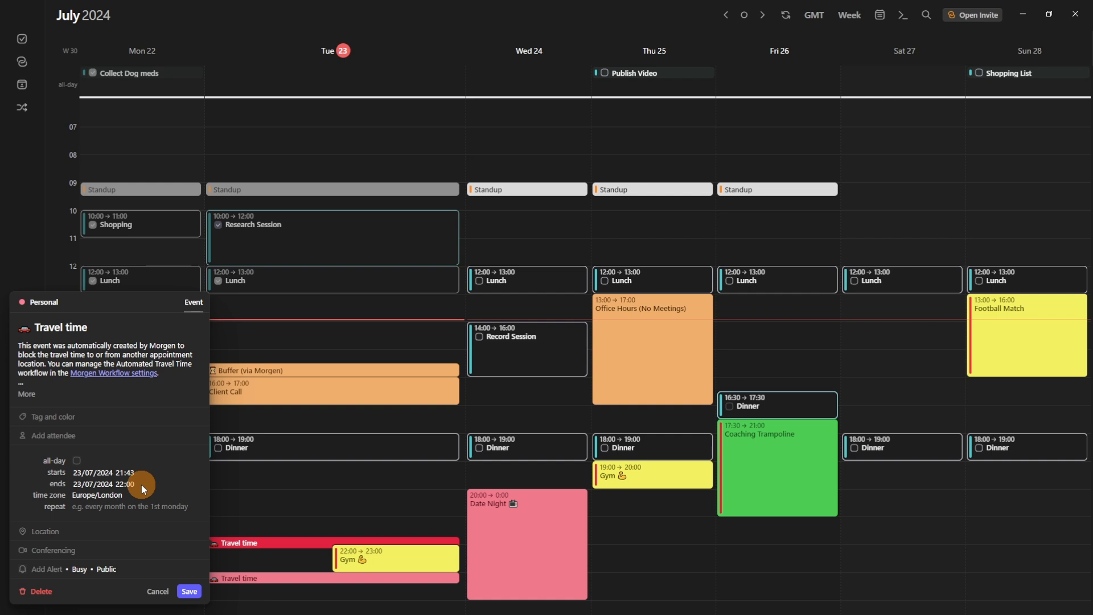
{"action": "mouse_move", "coordinate": [138, 470]}
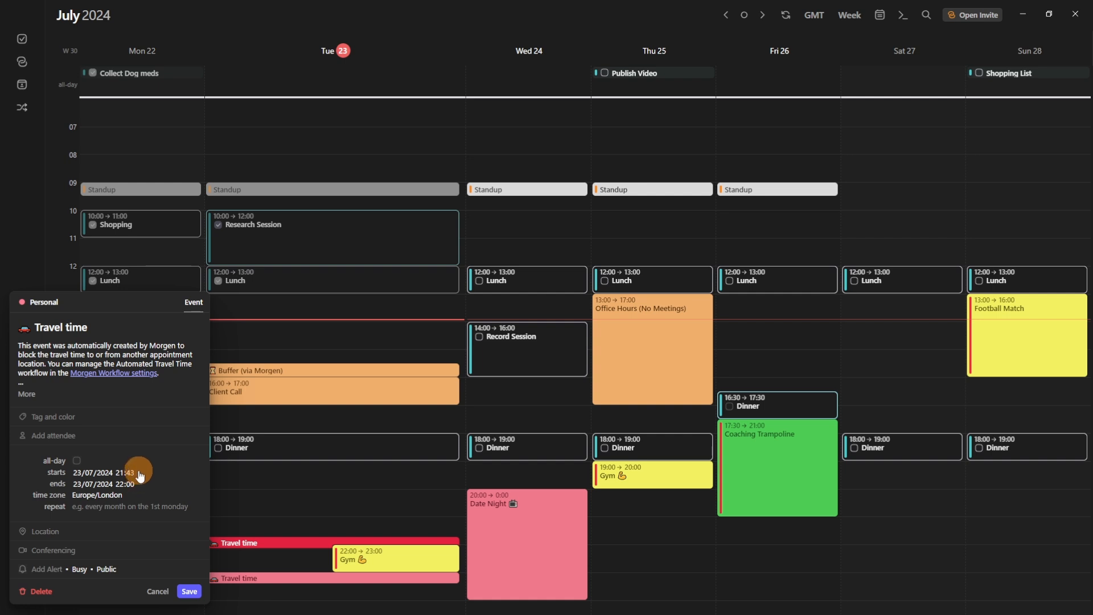